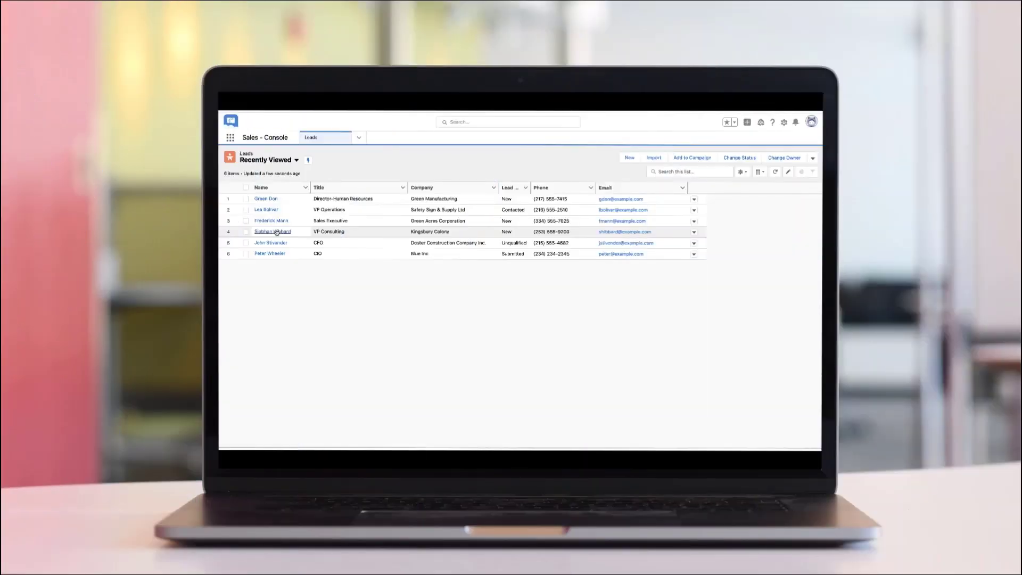
click(271, 220)
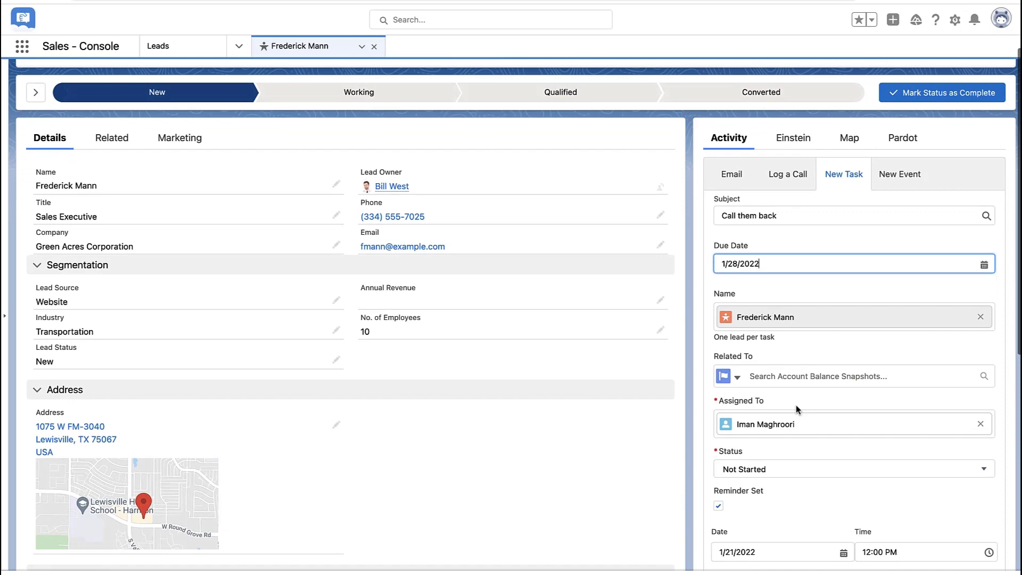
click(718, 506)
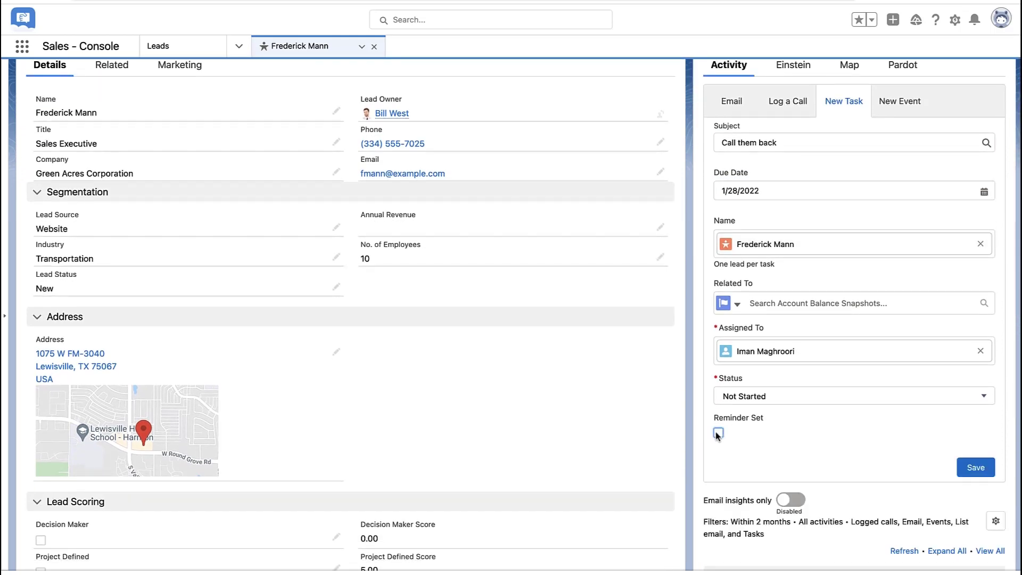
click(718, 434)
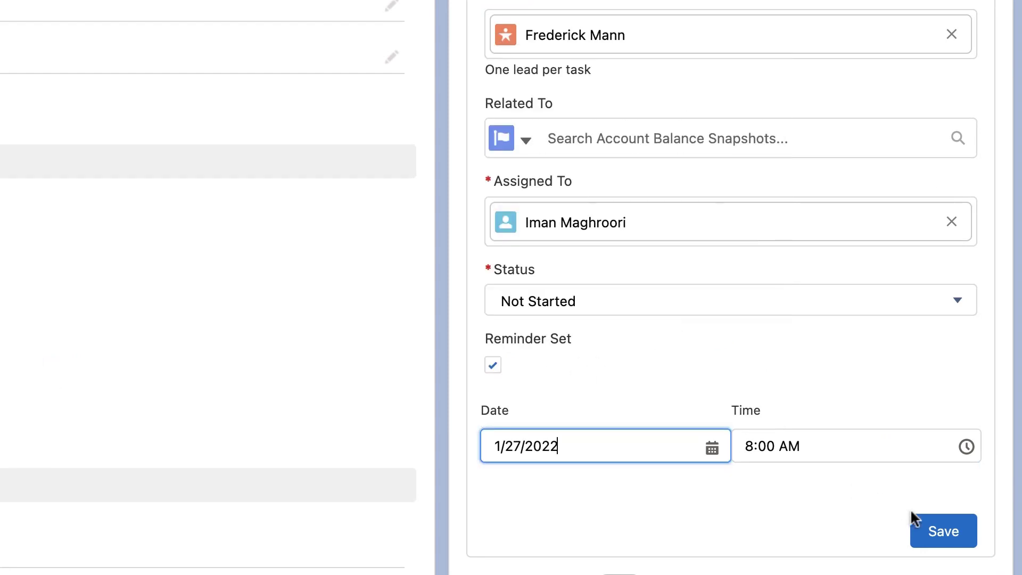
click(943, 530)
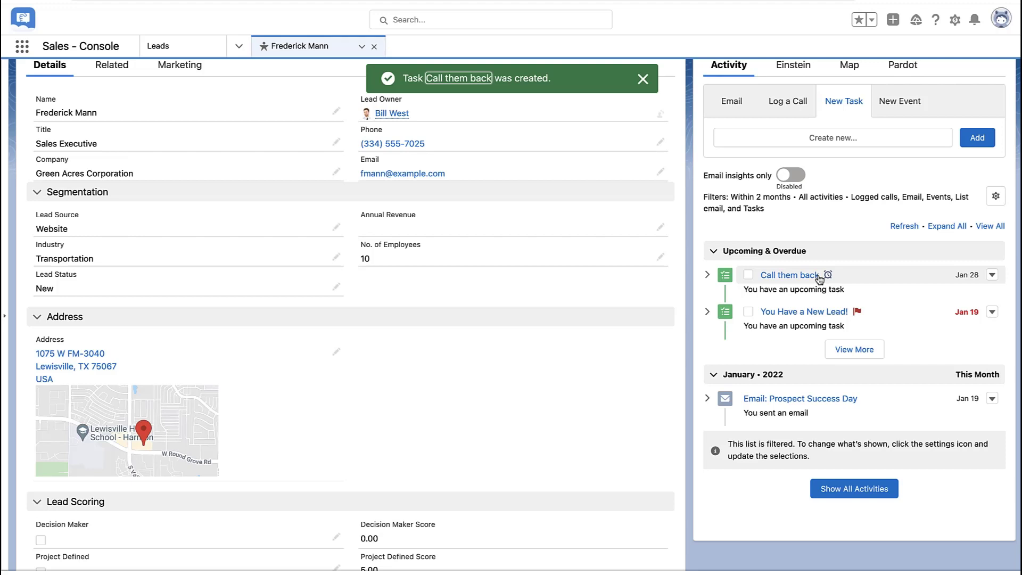
mouse_move(1007, 307)
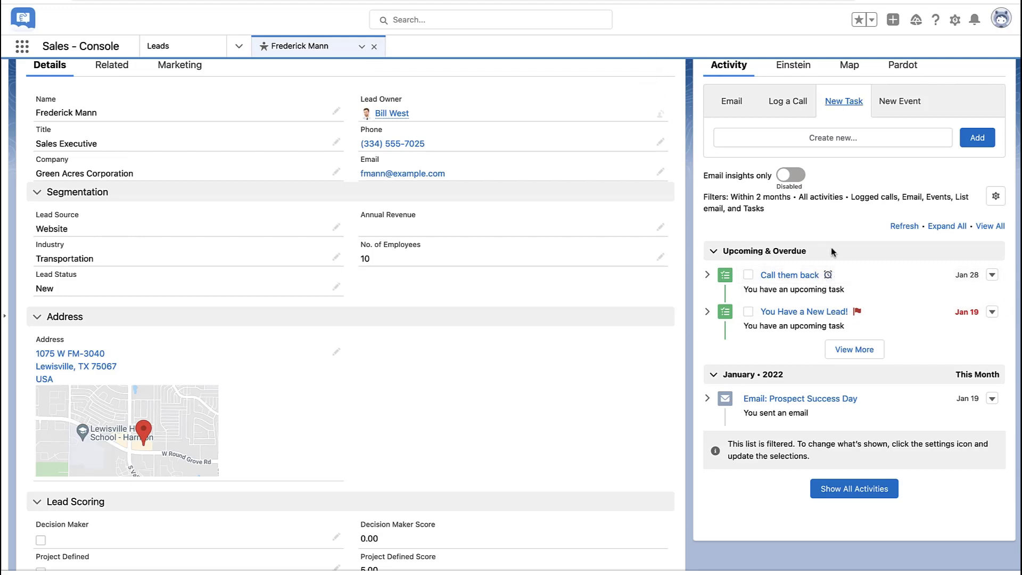
mouse_move(845, 280)
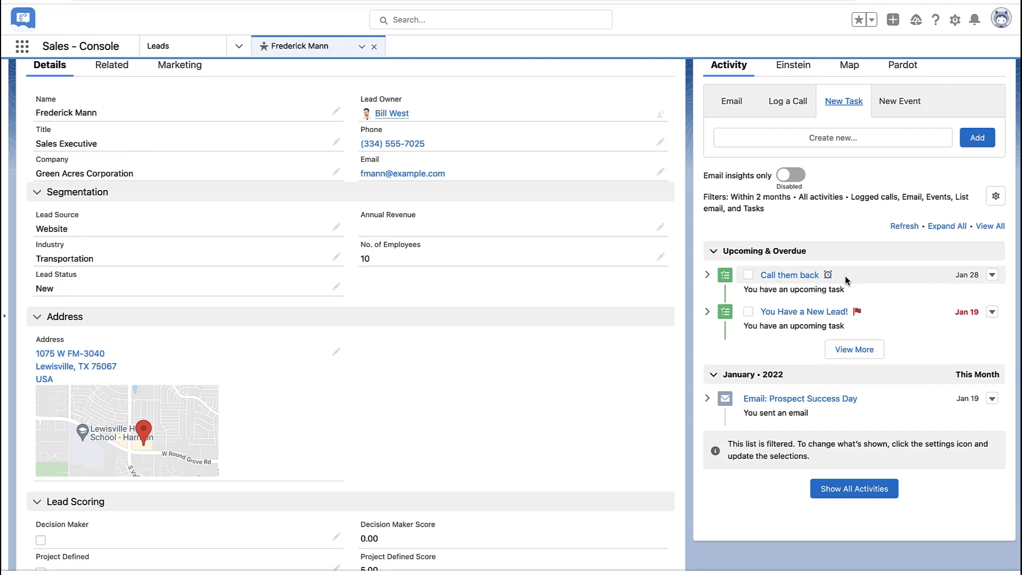
Open Setup and find Flows through a Quick Find search for 'flow'.
click(955, 20)
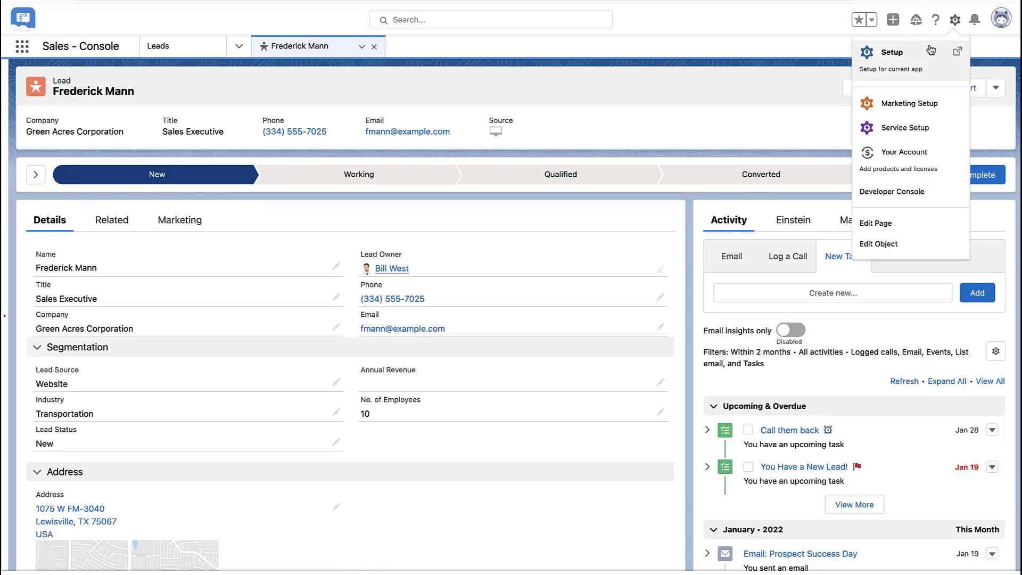
click(892, 51)
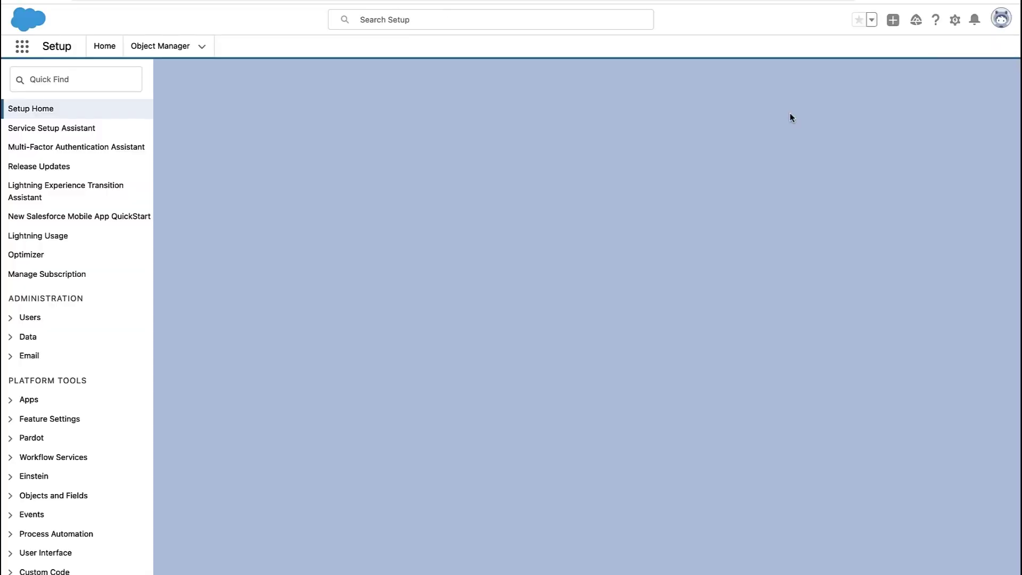
text(flow)
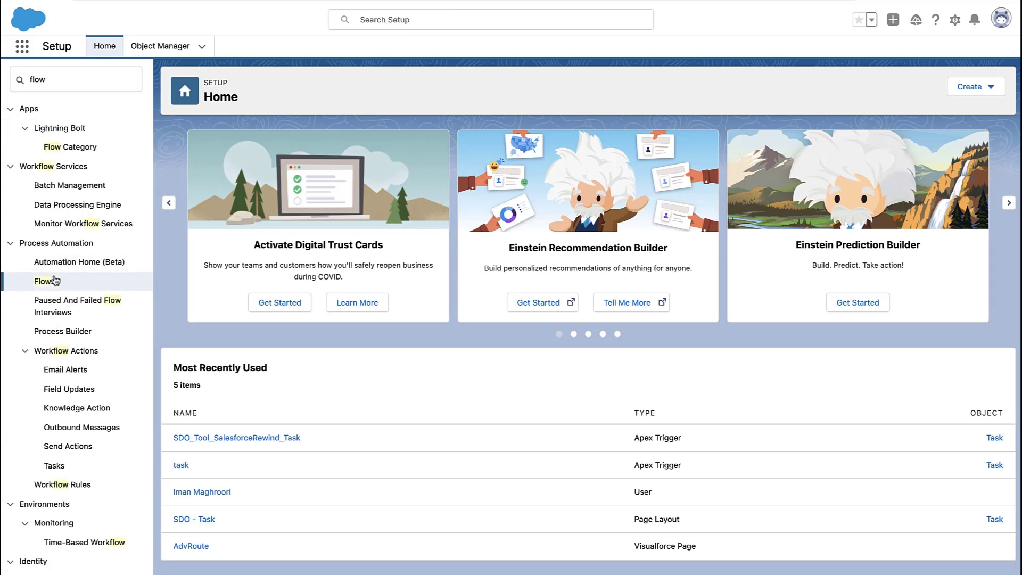
click(42, 281)
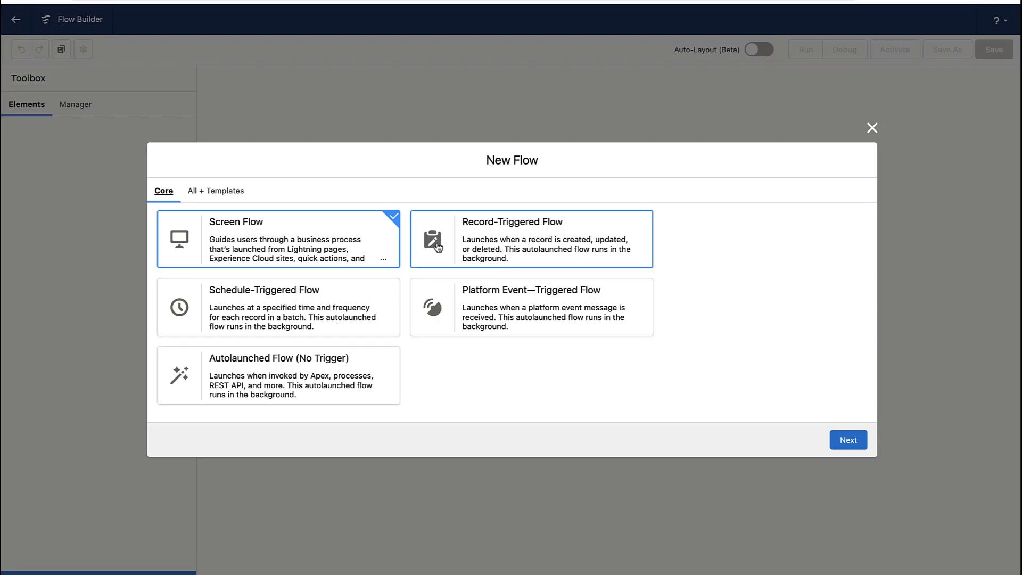
mouse_move(482, 236)
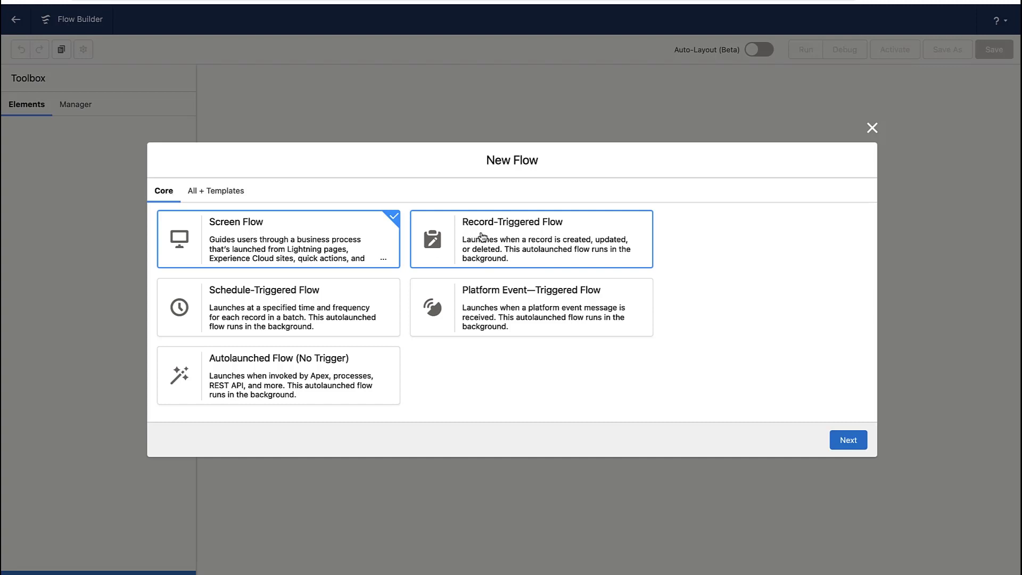
Start an Auto-Layout record-triggered flow on the Task object.
click(847, 440)
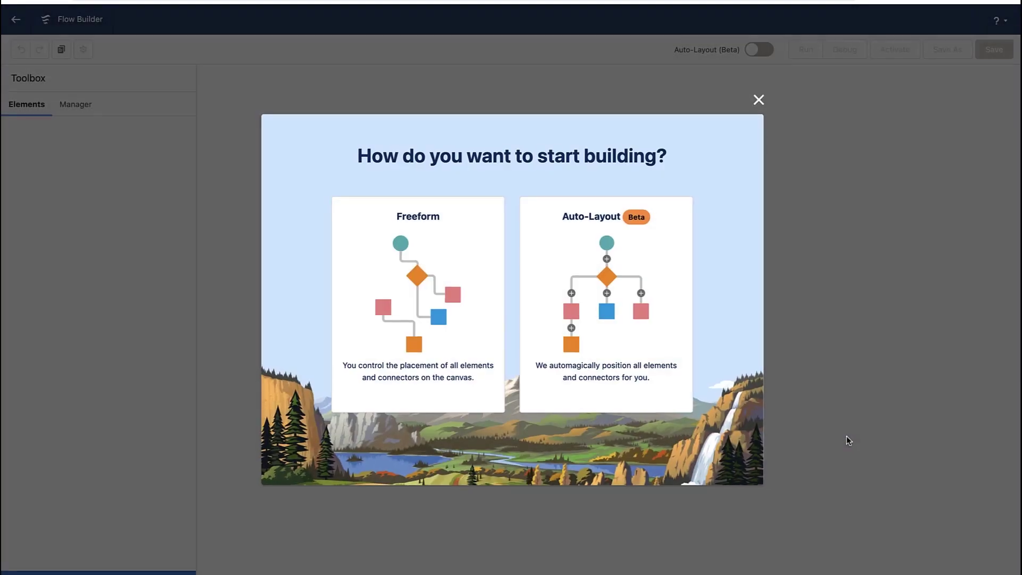
click(417, 306)
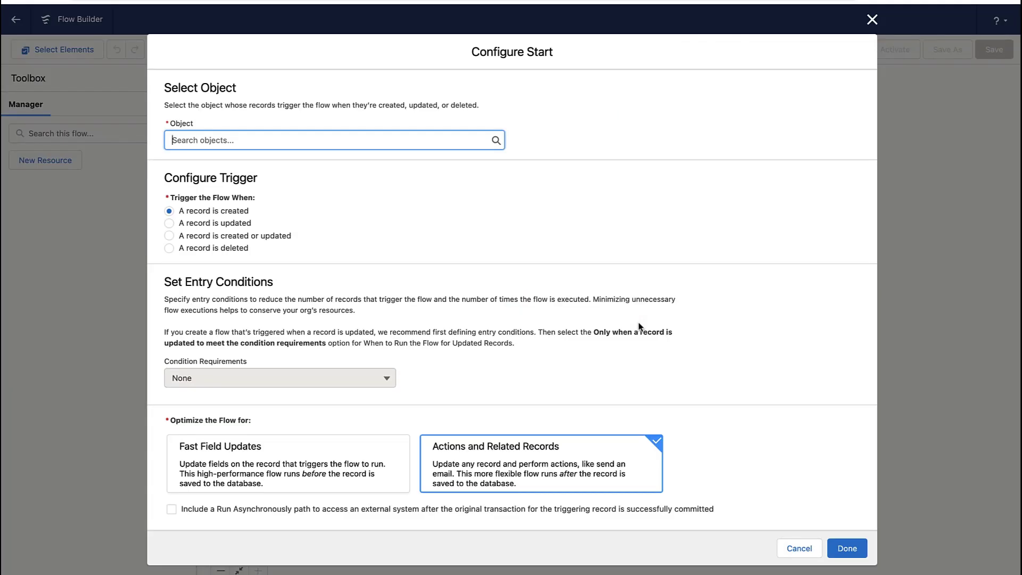
text(task)
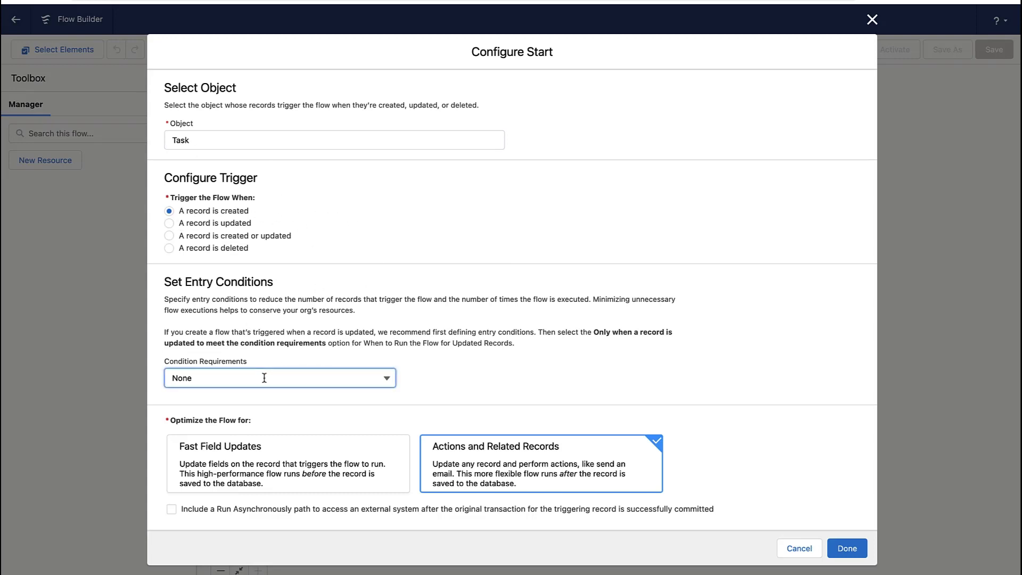
Add entry condition Status Does Not Equal Completed and confirm the start settings.
click(279, 377)
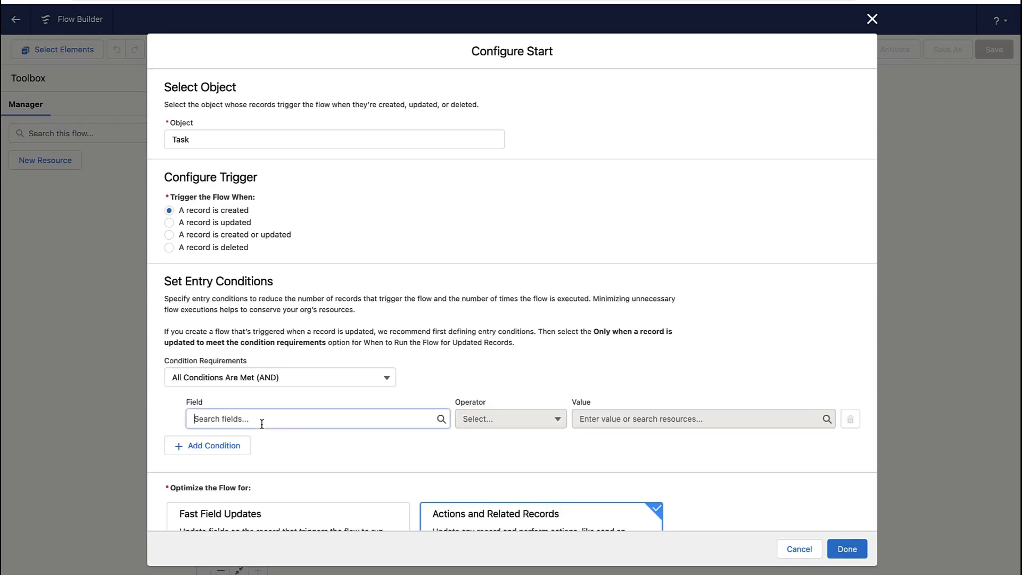
text(stat)
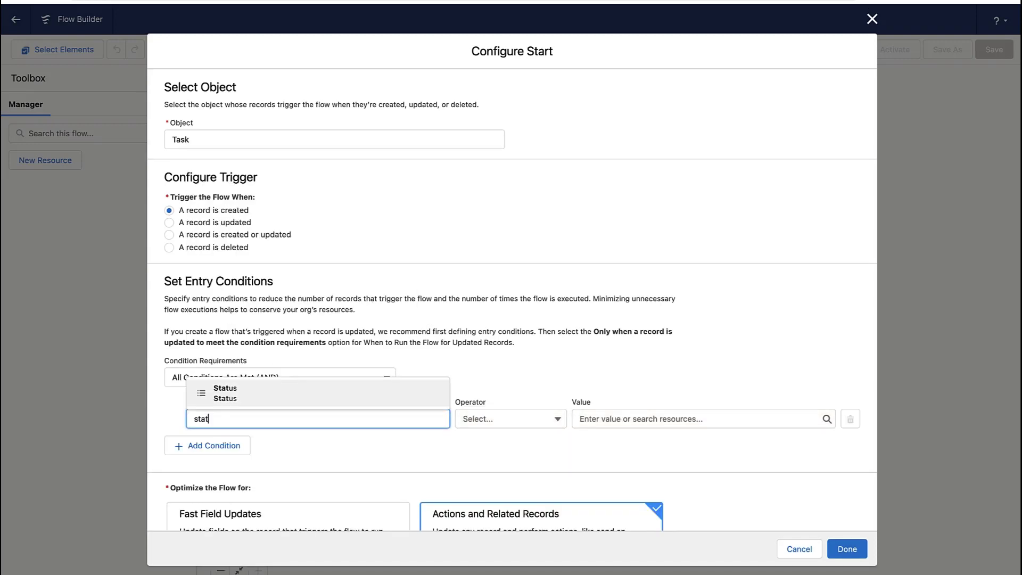
click(224, 389)
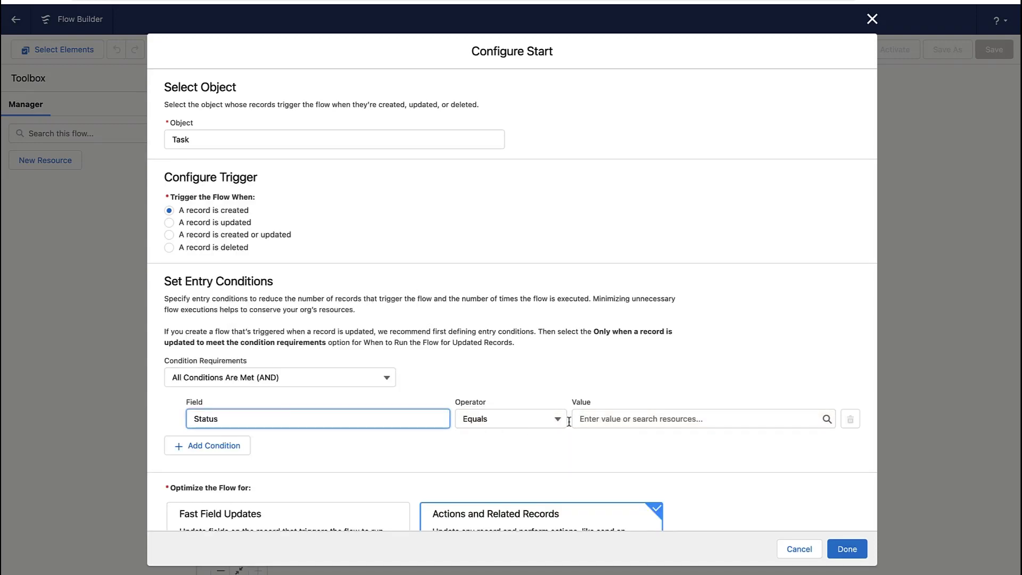
click(510, 419)
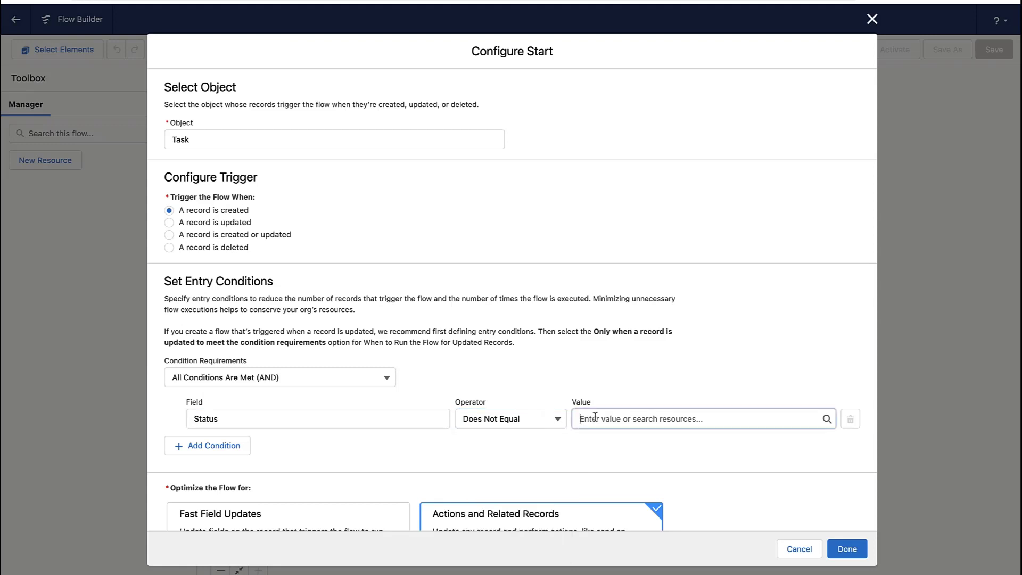
text(Completed)
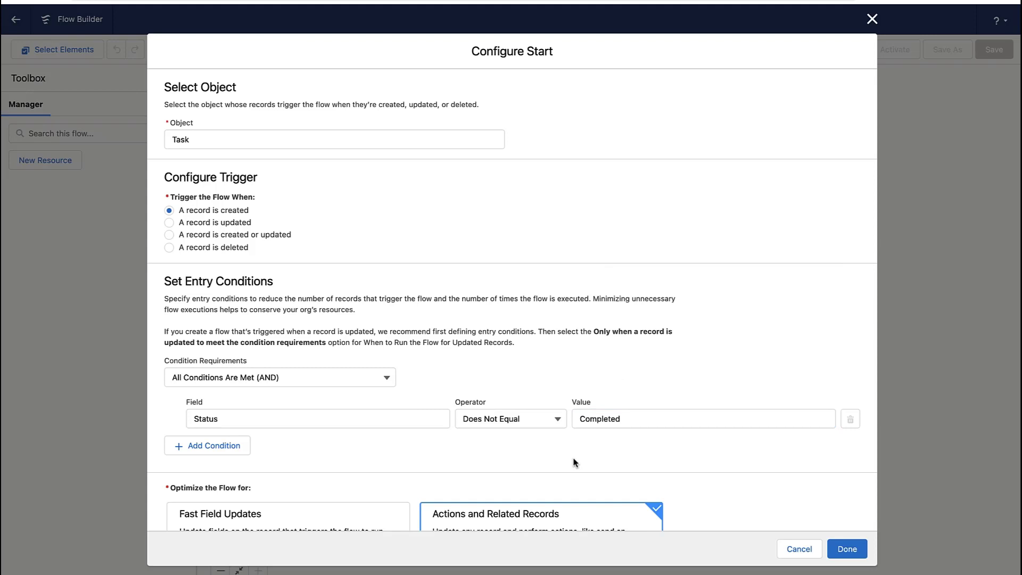
scroll(down, 3)
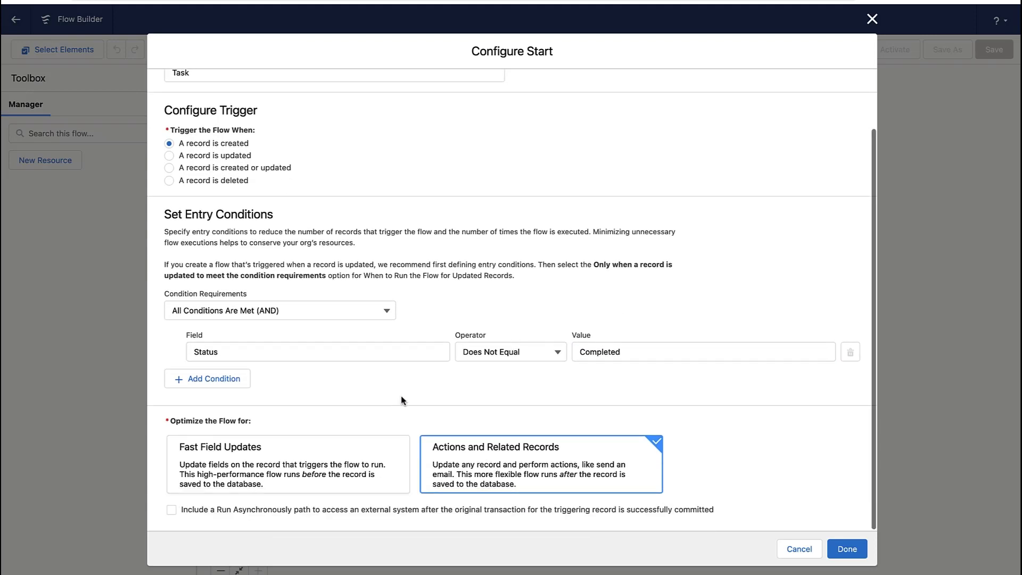
mouse_move(438, 384)
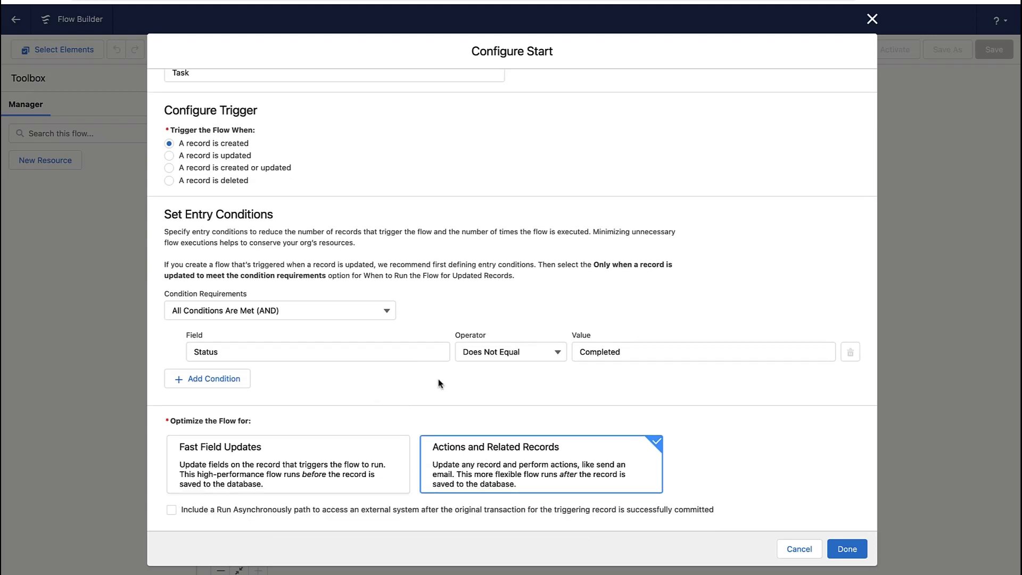
click(846, 548)
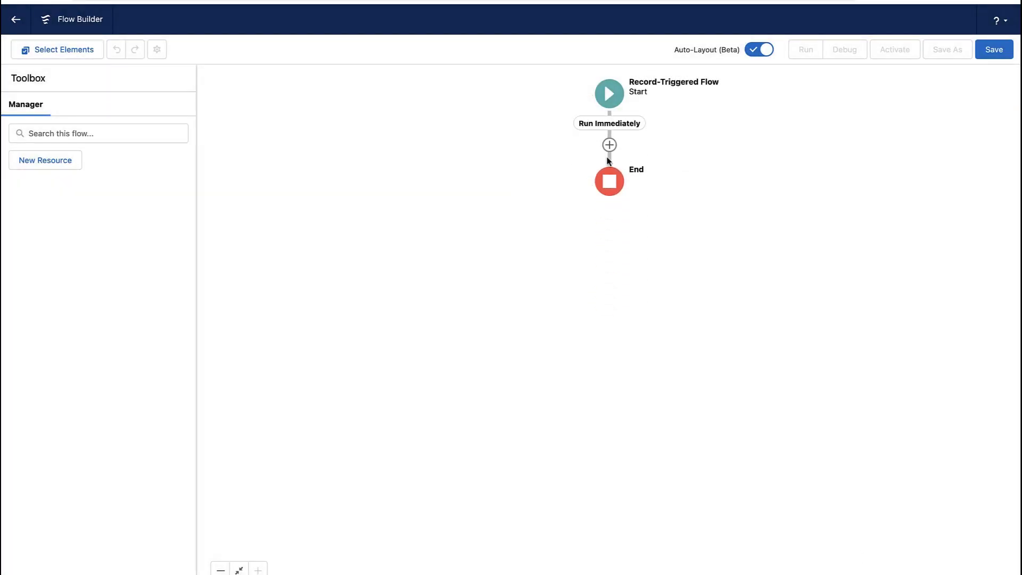
Add an element after Run Immediately and scroll to the Data options.
click(609, 145)
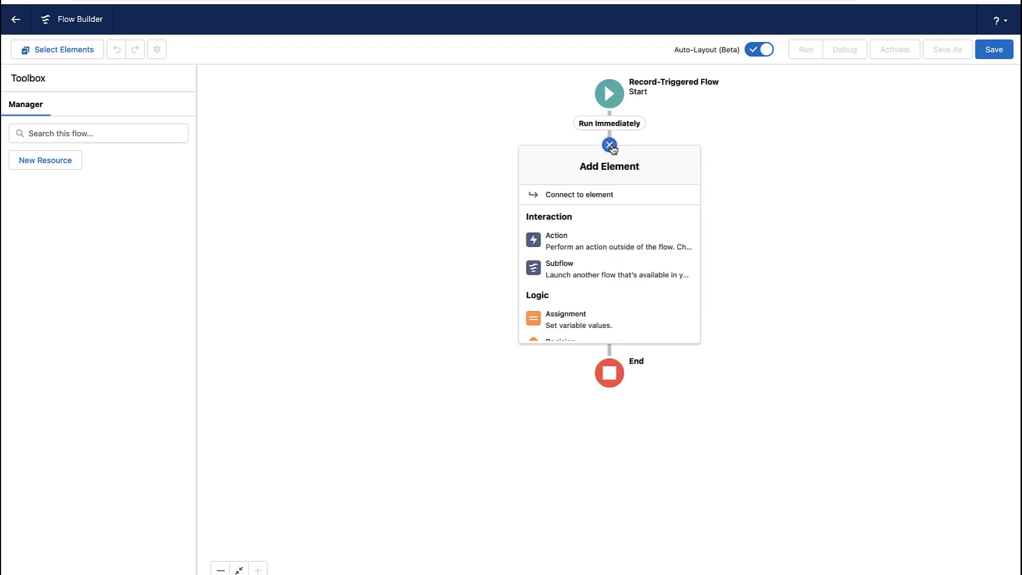
scroll(down, 3)
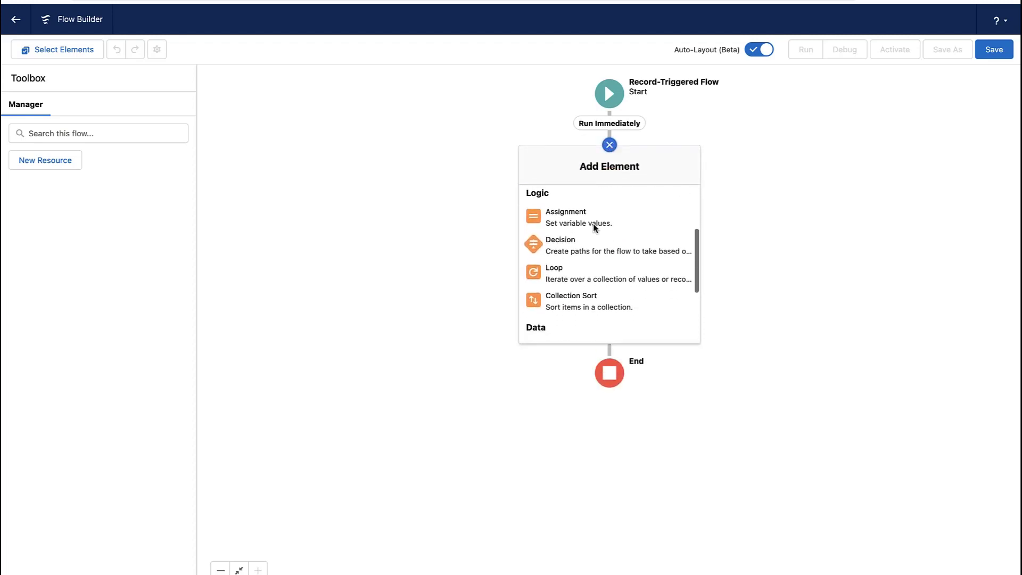
scroll(down, 3)
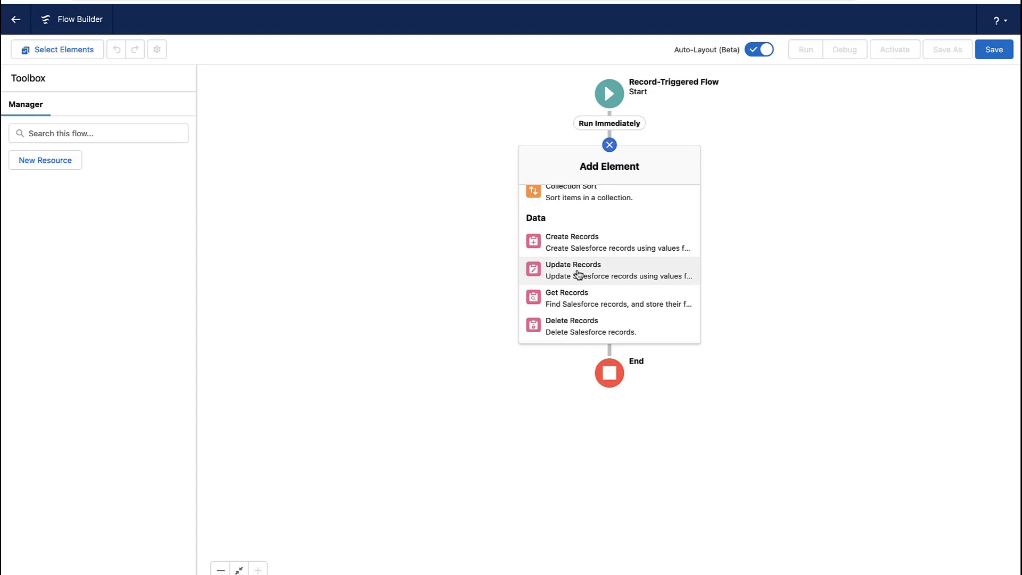
Create Update Records element 'Set Reminder' setting IsReminderSet to {!$GlobalConstant.True}.
click(572, 269)
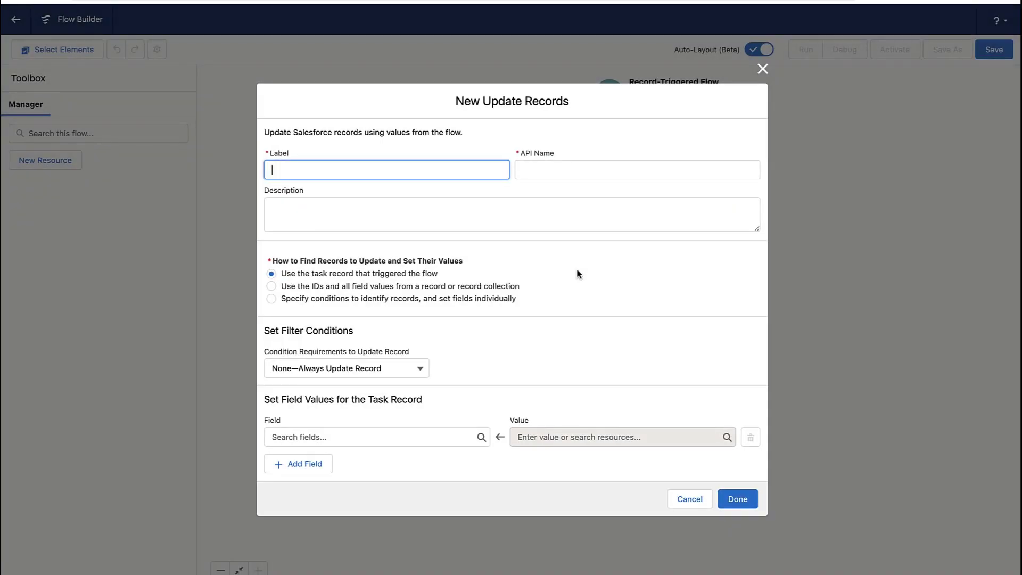
text(Set Reminder)
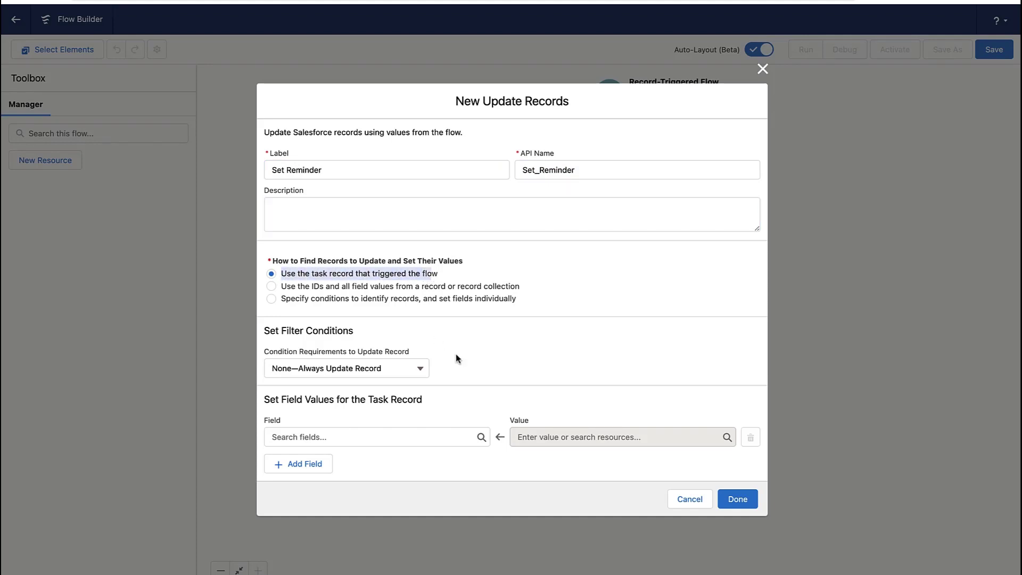
click(377, 436)
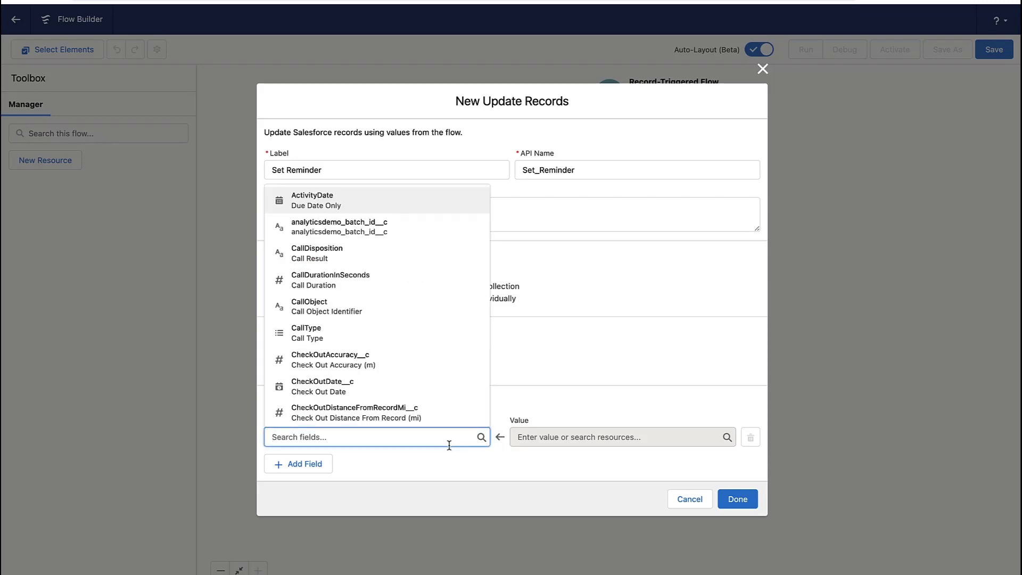
text(remin)
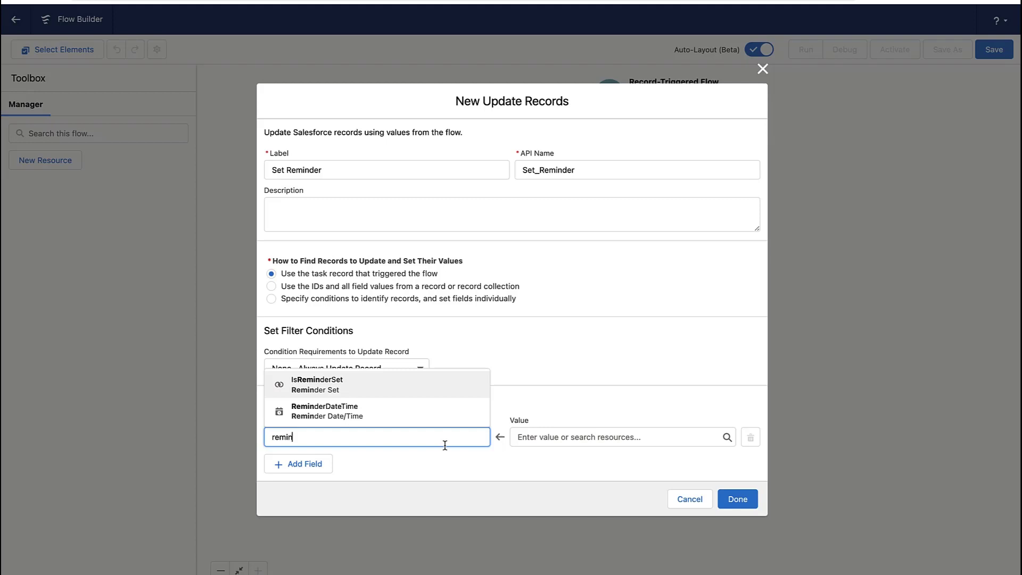
click(318, 384)
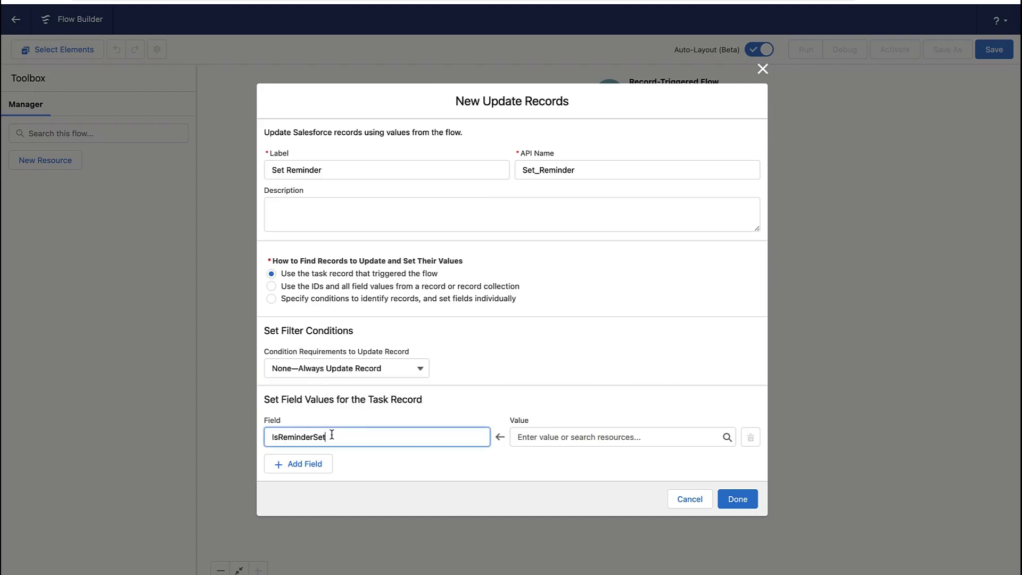
click(616, 437)
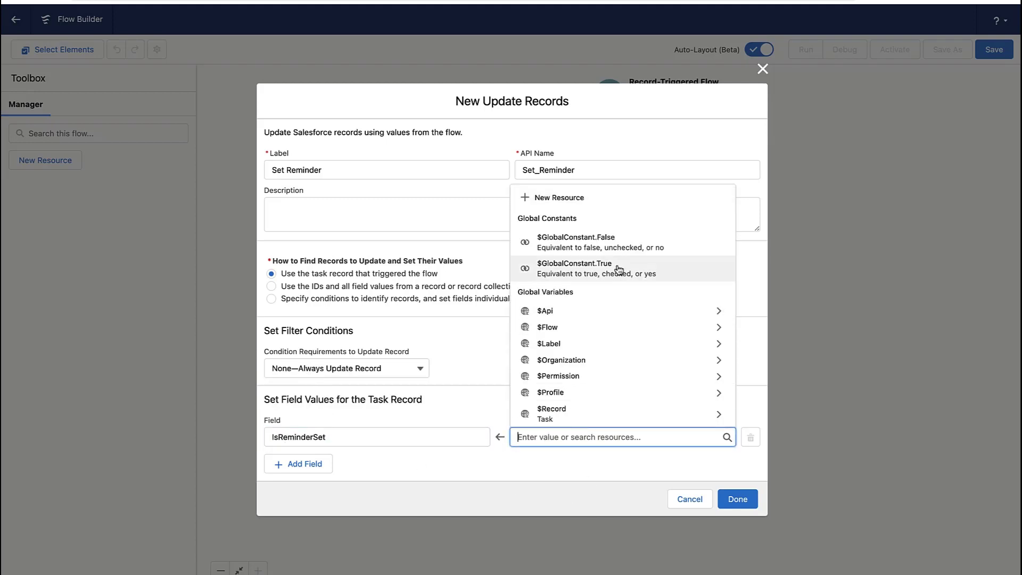
click(575, 268)
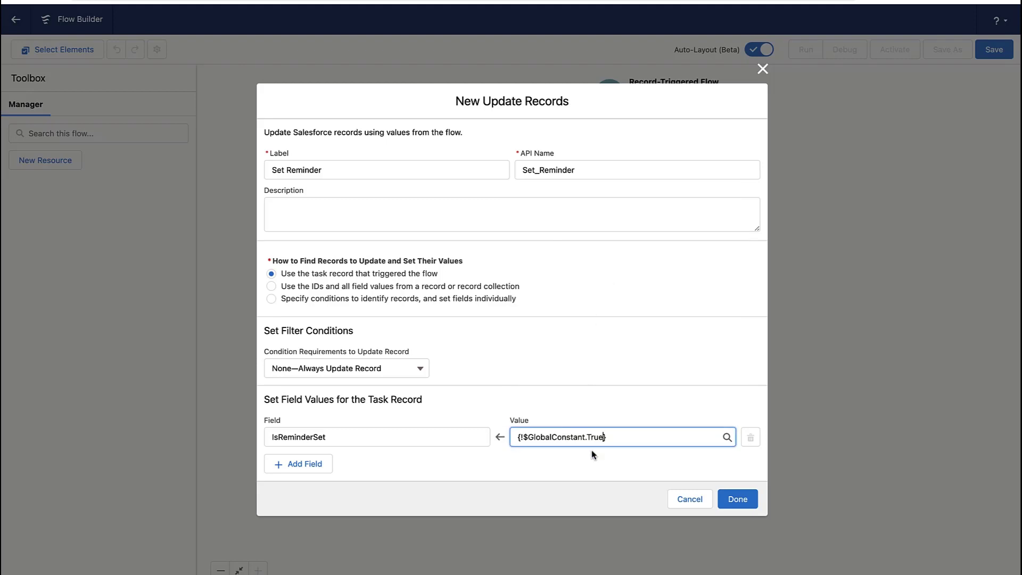
mouse_move(377, 474)
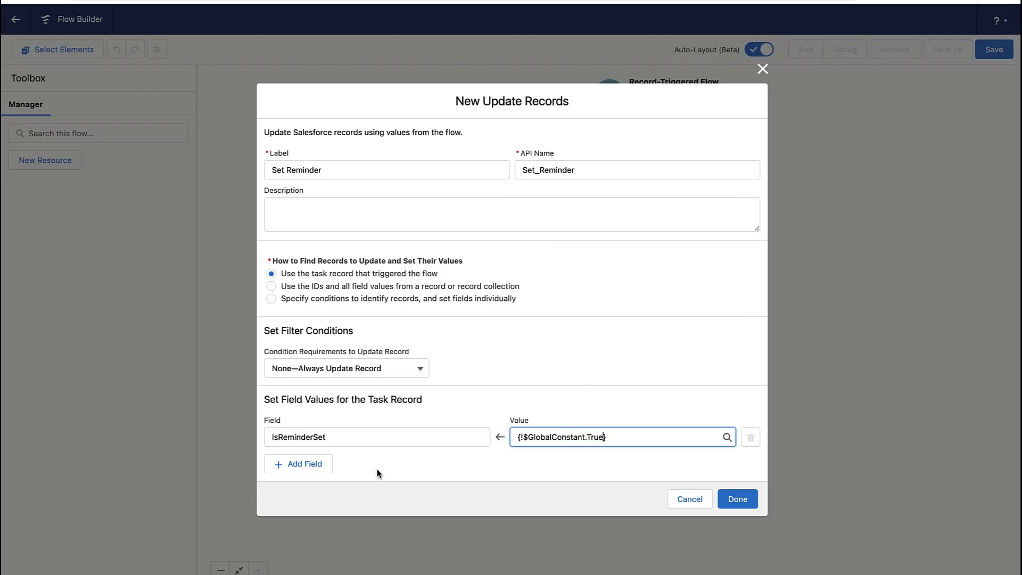
Add ReminderDateTime as a second field to update.
click(298, 464)
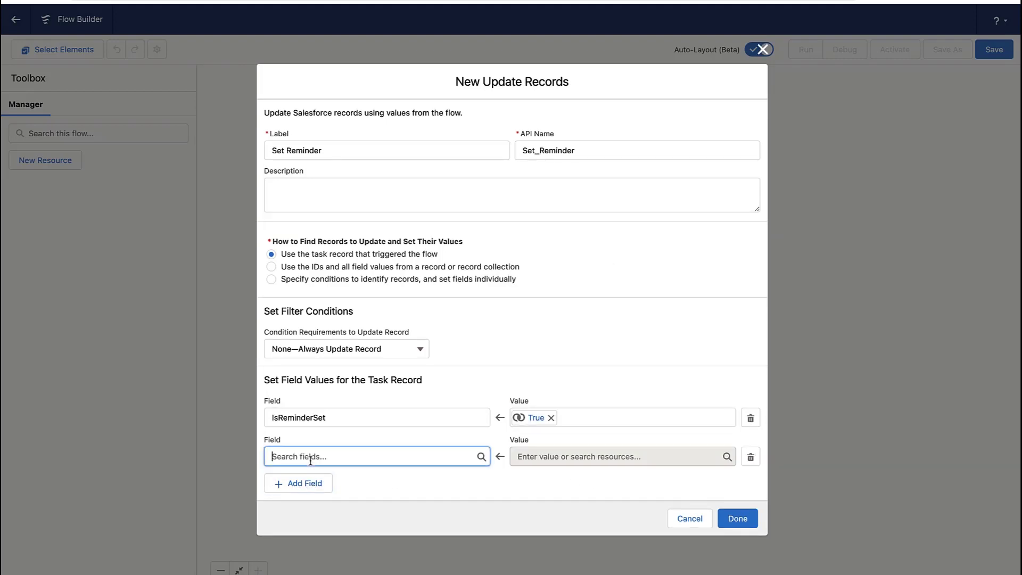
text(rem)
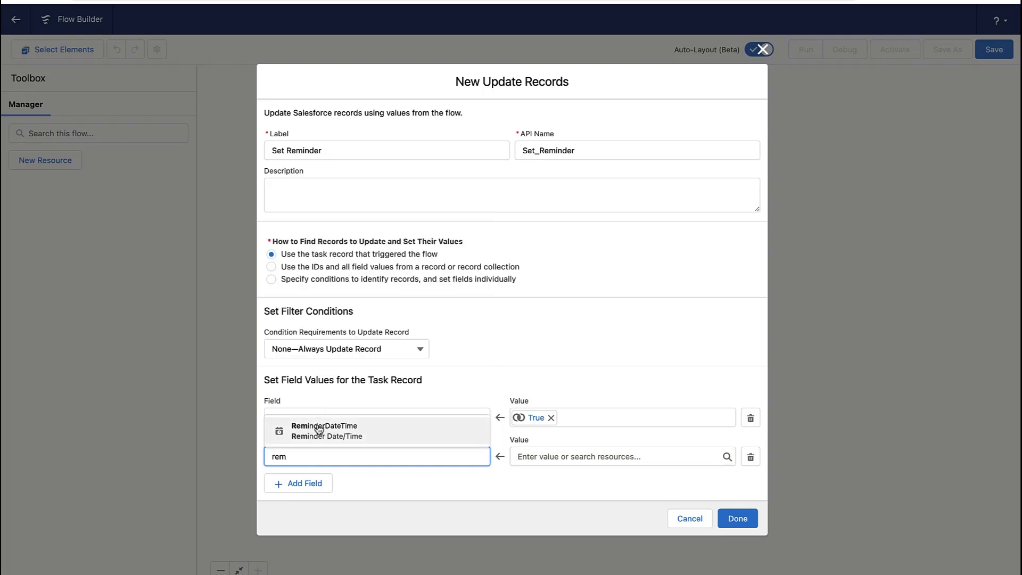
click(325, 431)
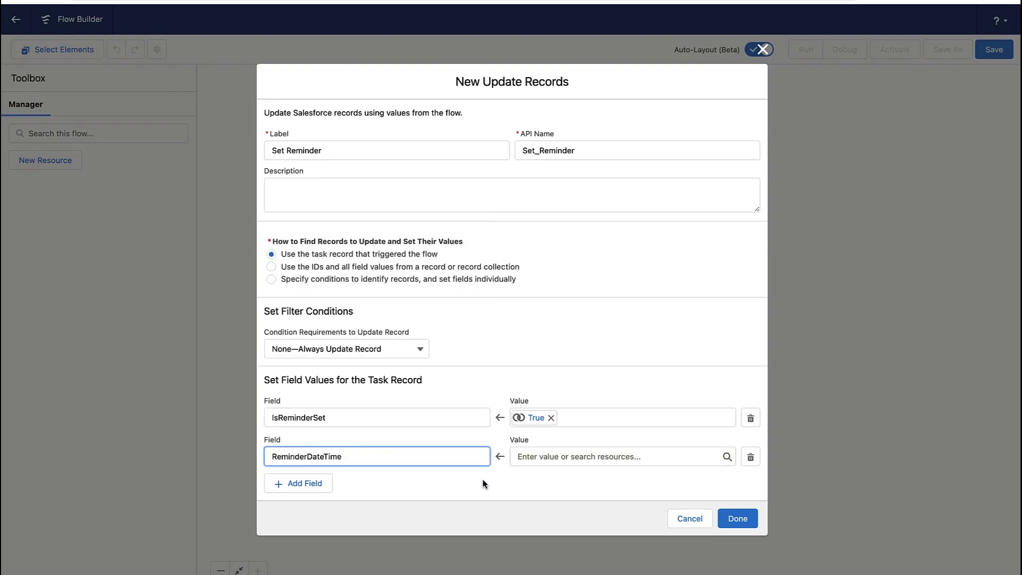
click(616, 456)
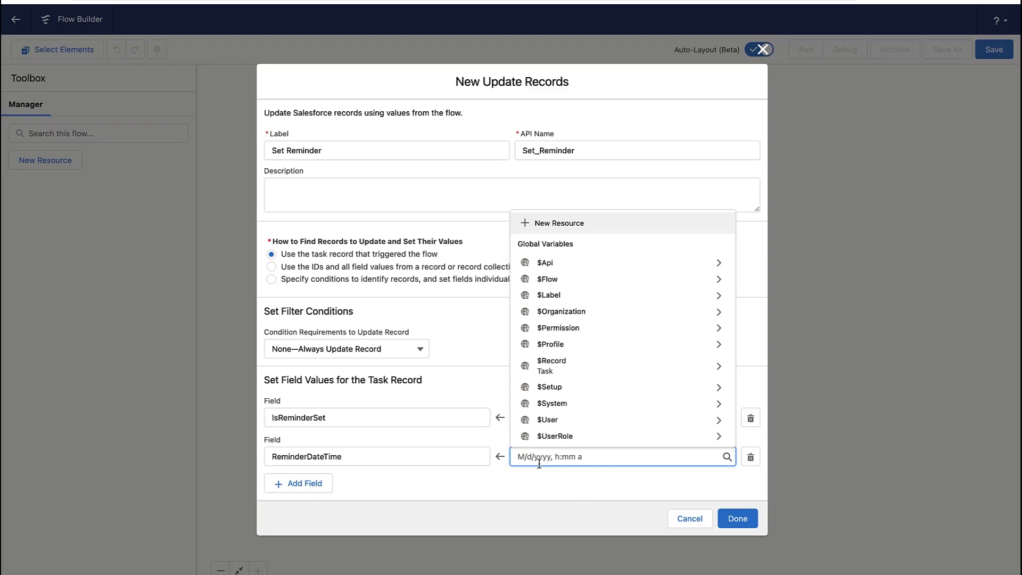
mouse_move(534, 463)
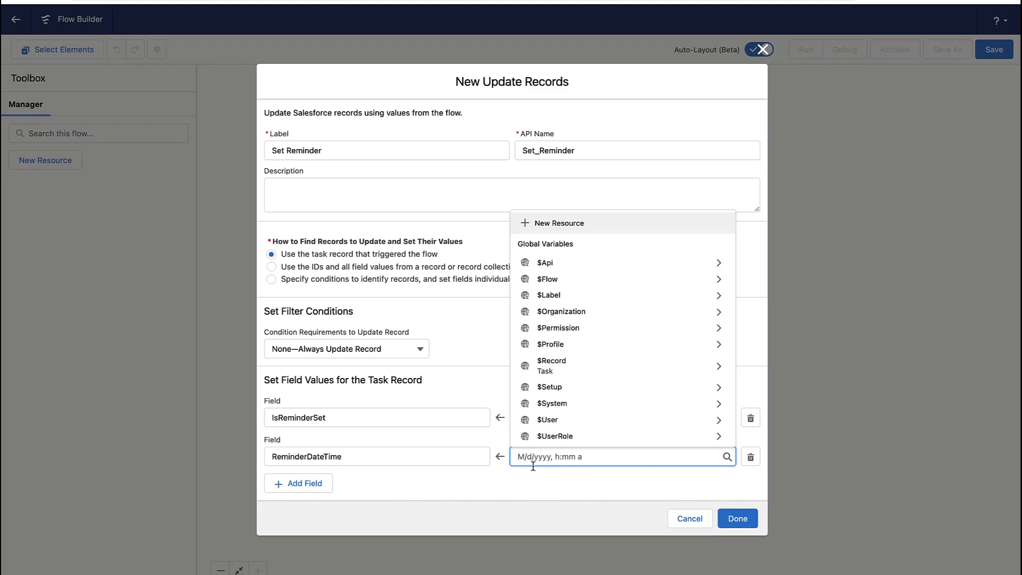
mouse_move(545, 233)
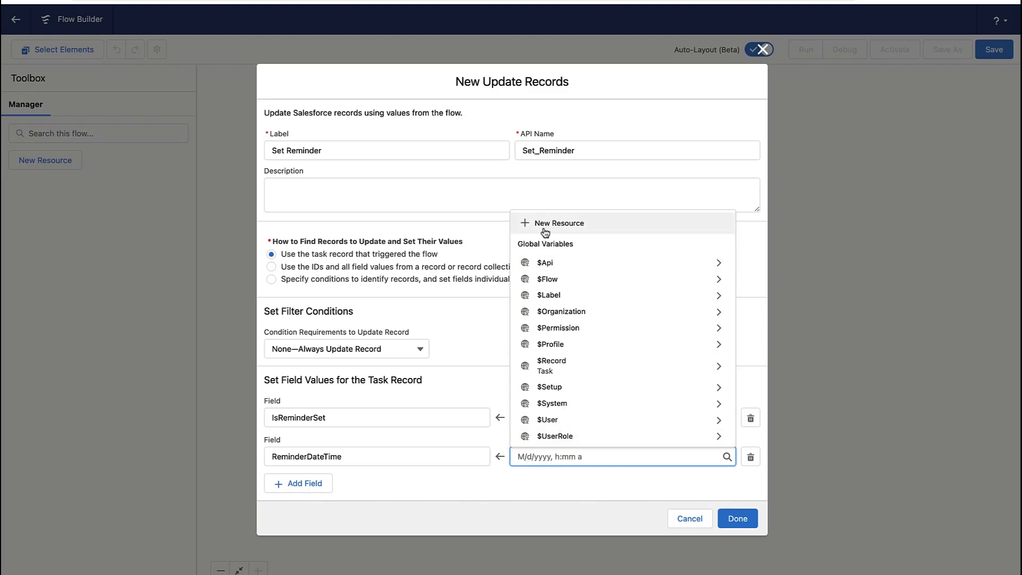
Create a new Date/Time formula resource named CalculatedReminder.
click(558, 224)
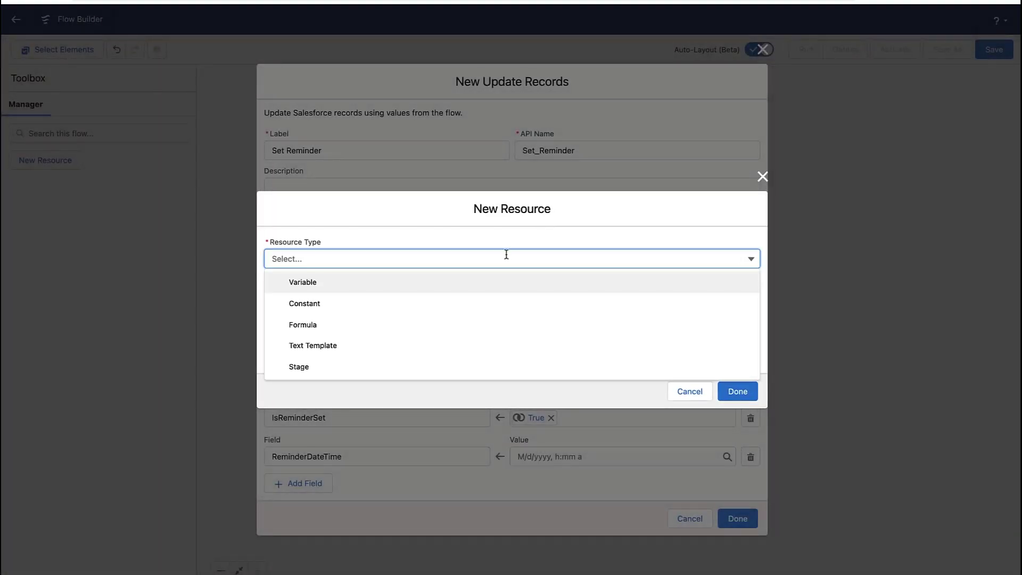
click(302, 325)
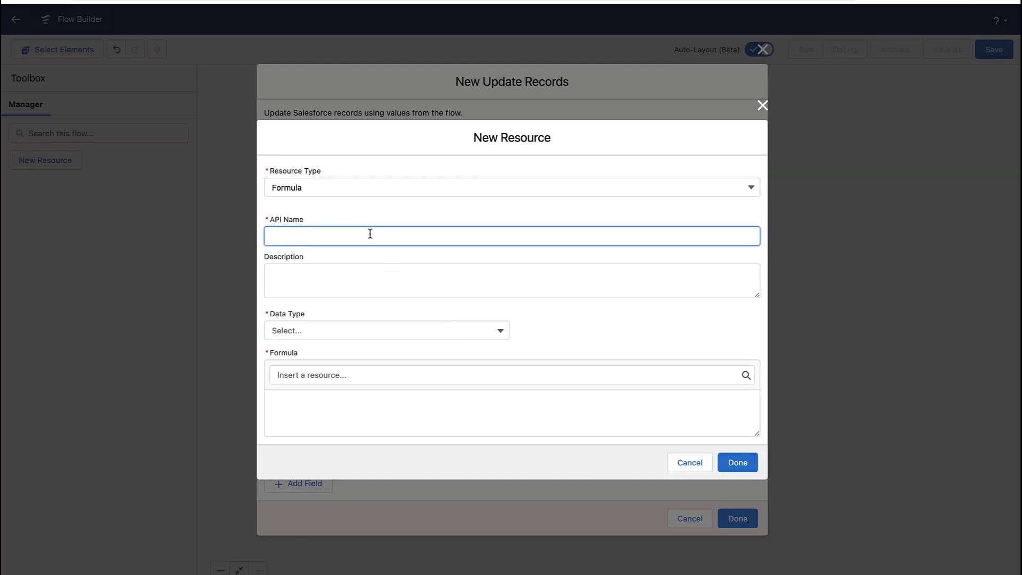
text(CalculatedReminder)
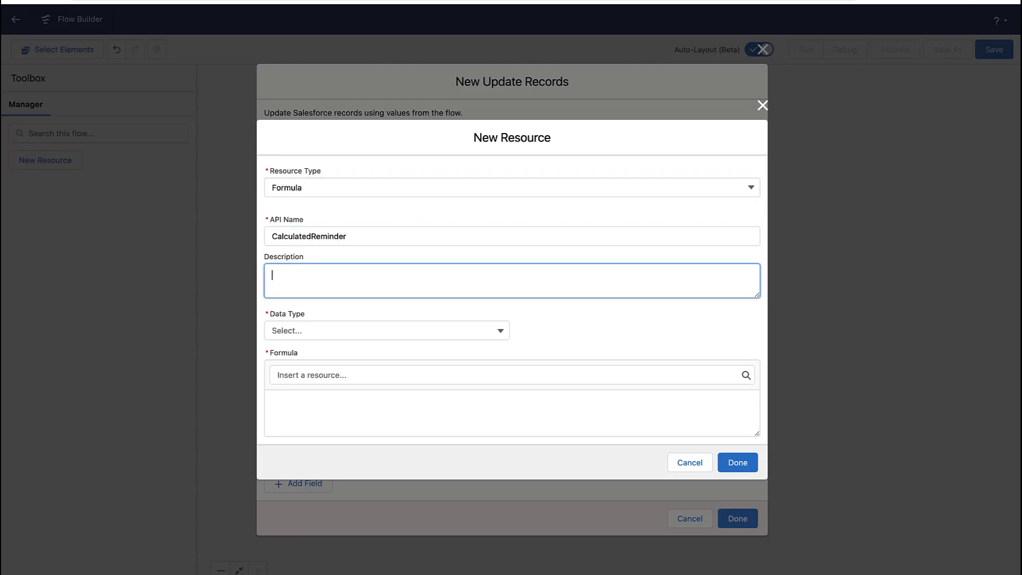
click(386, 330)
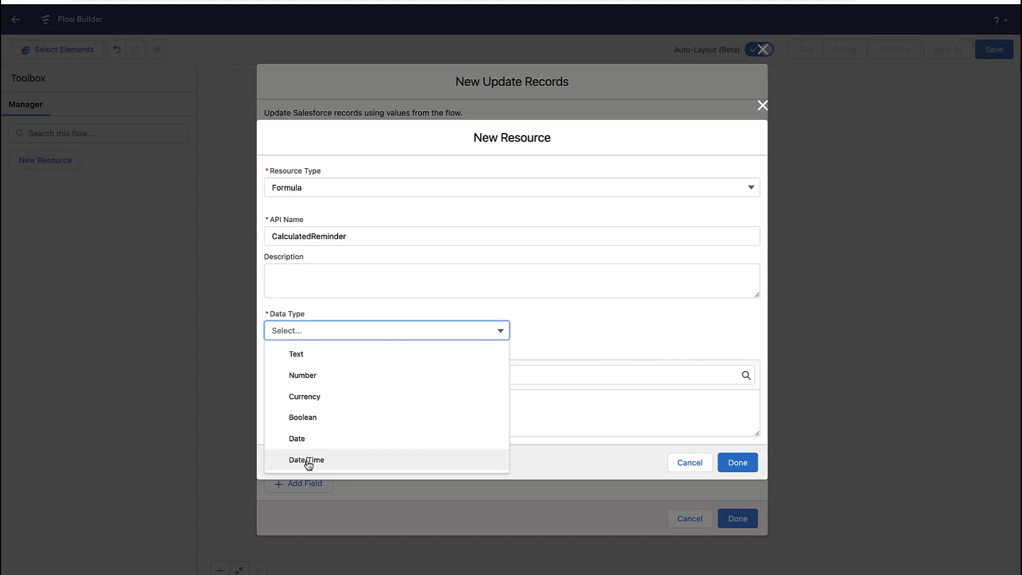
click(307, 459)
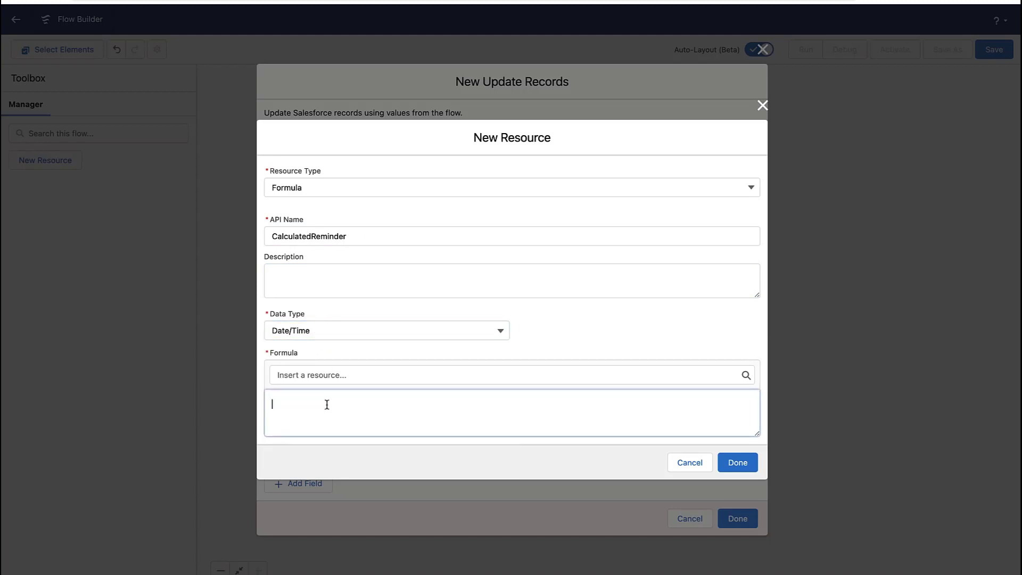
Enter the formula DATETIMEVALUE({!$Record.ActivityDate} - 2) and save the resource.
click(737, 462)
text({!$Record.ActivityDate)
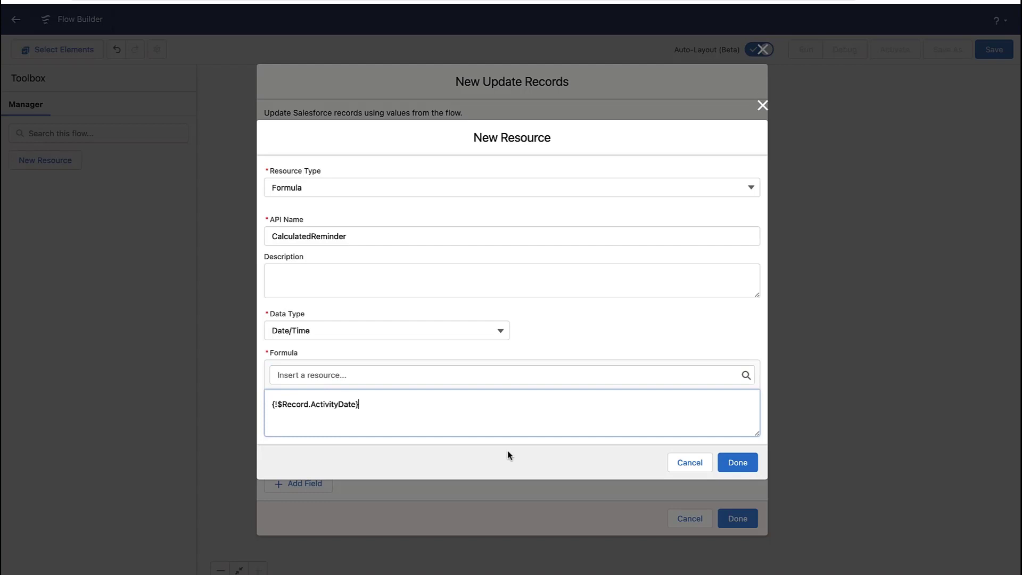
text(- 1)
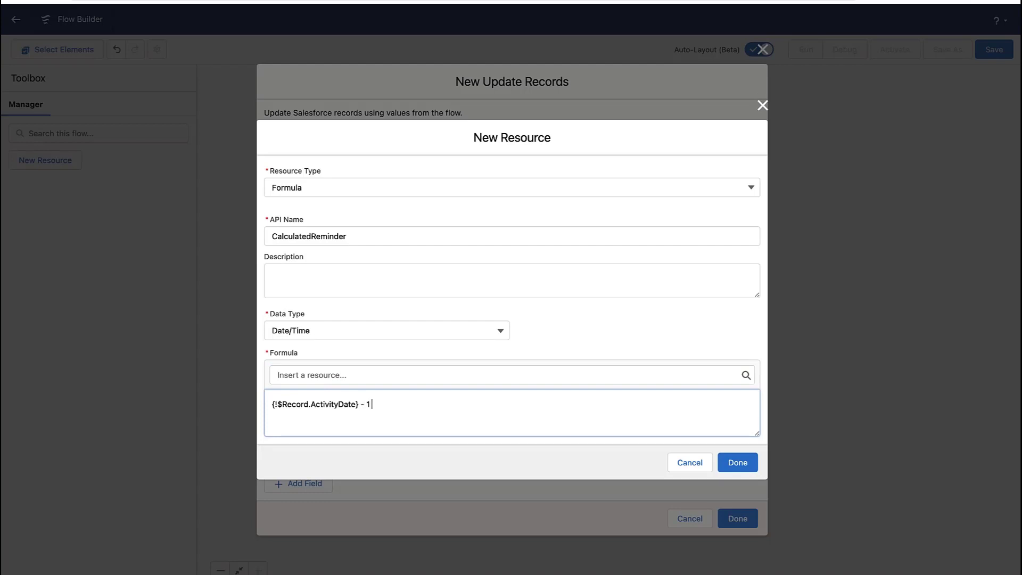
text(2)
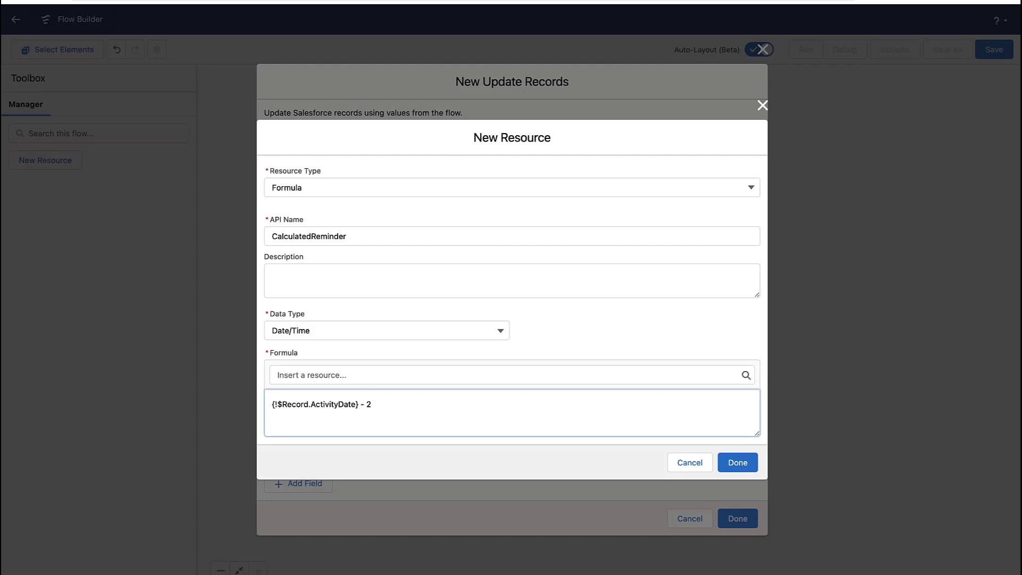
text(DATETIMEVALUE()
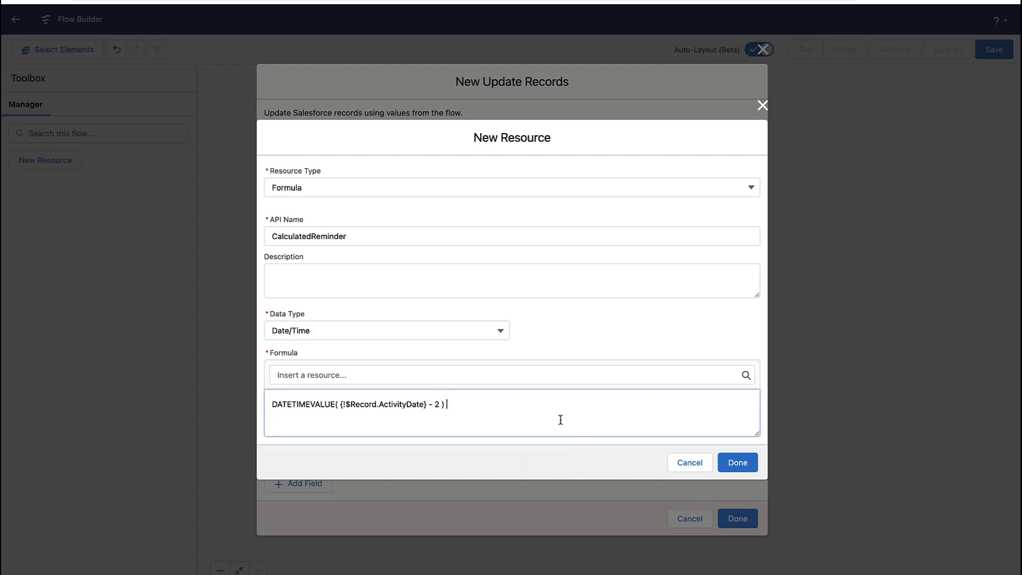
click(737, 462)
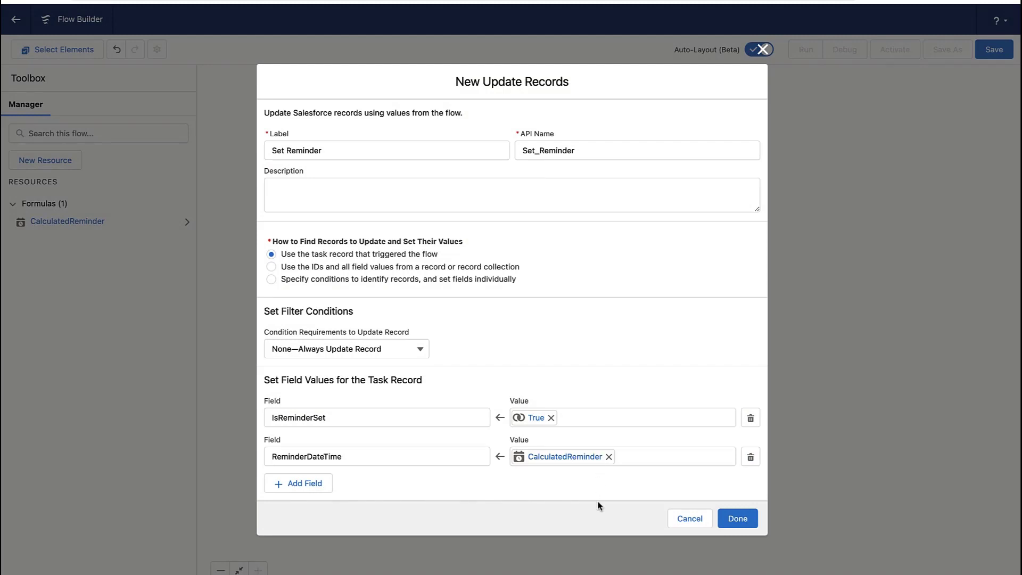
Finish the Set Reminder element and save the flow.
click(737, 518)
text(AutoR)
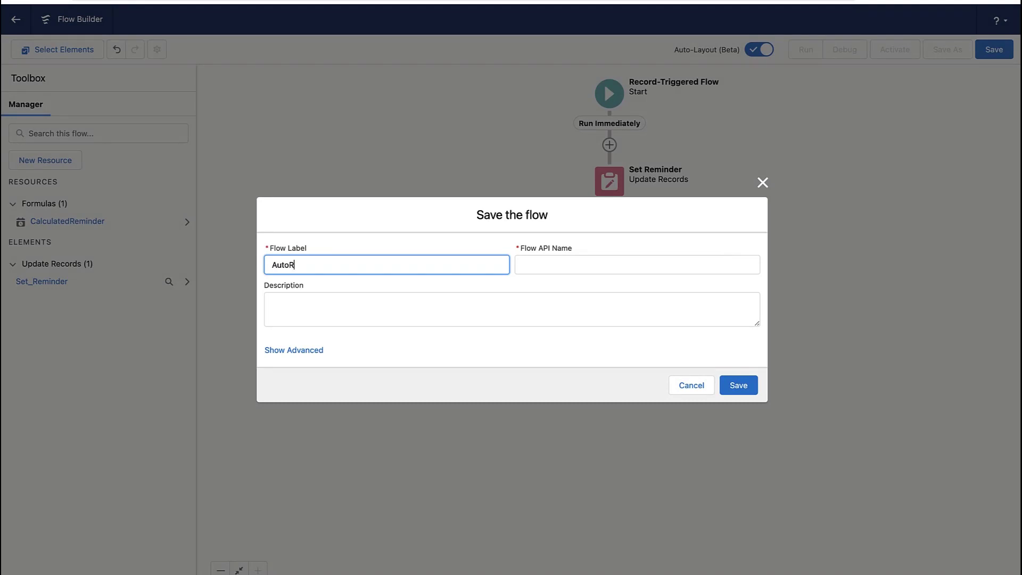
click(738, 385)
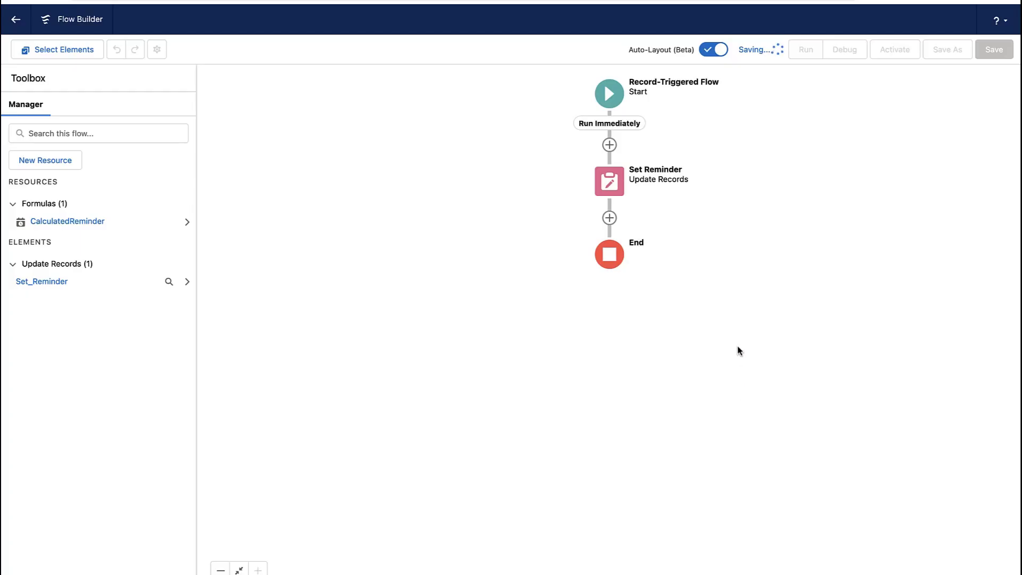
click(894, 49)
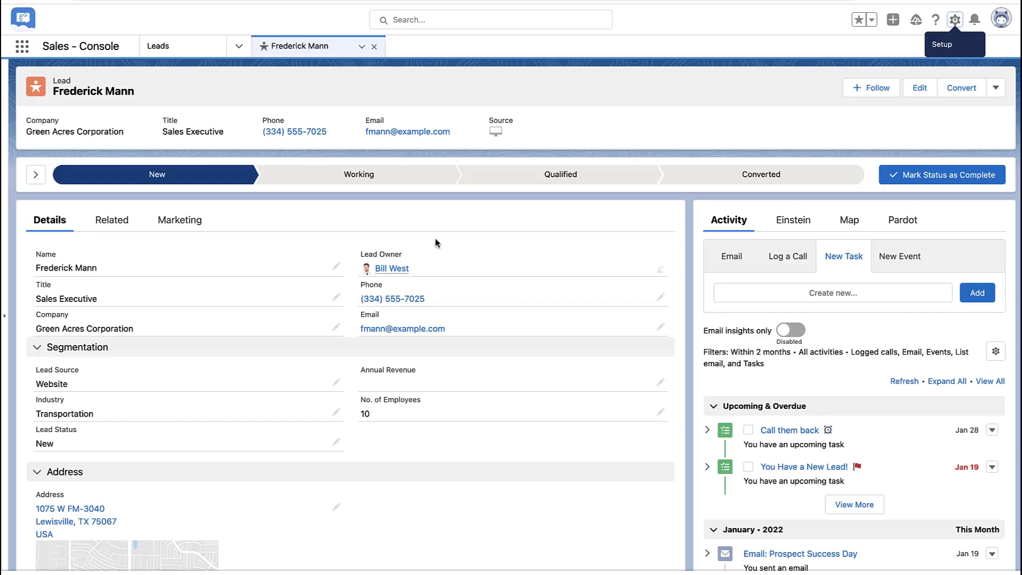
mouse_move(795, 284)
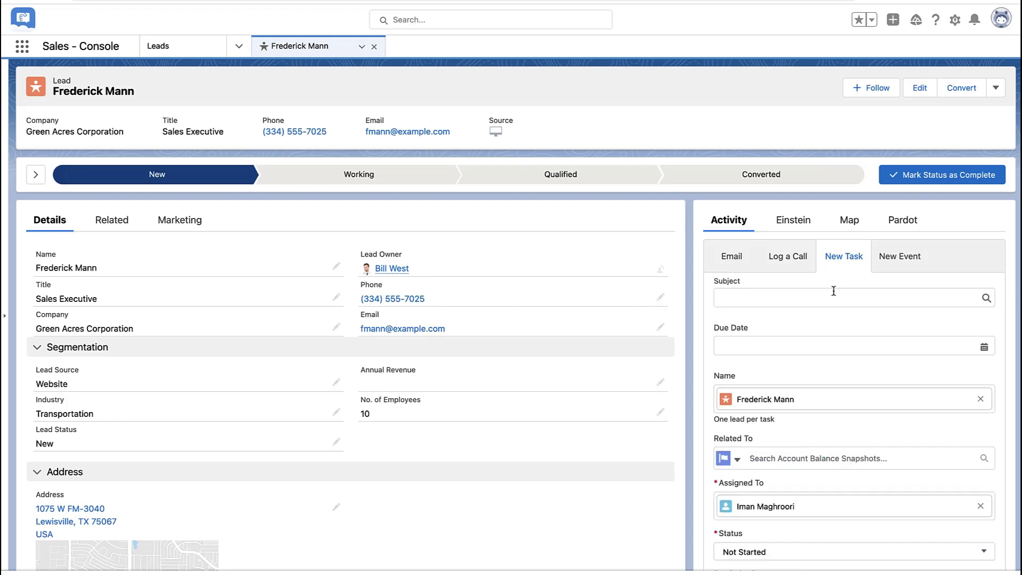
Fill a new task 'Follow Up - Auto', due June 3, 2022, with Reminder Set unchecked.
text(F)
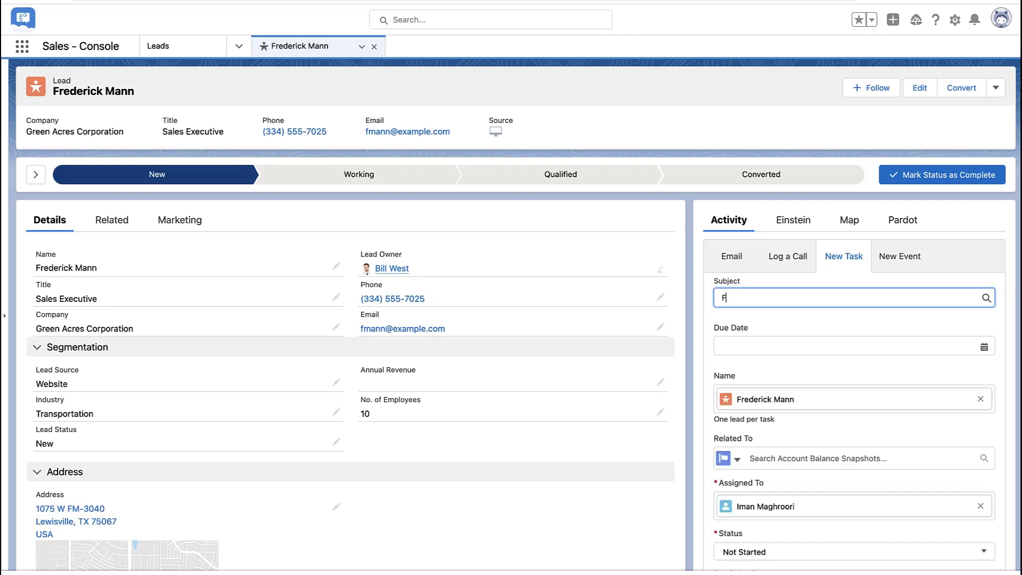
text(ollow Up)
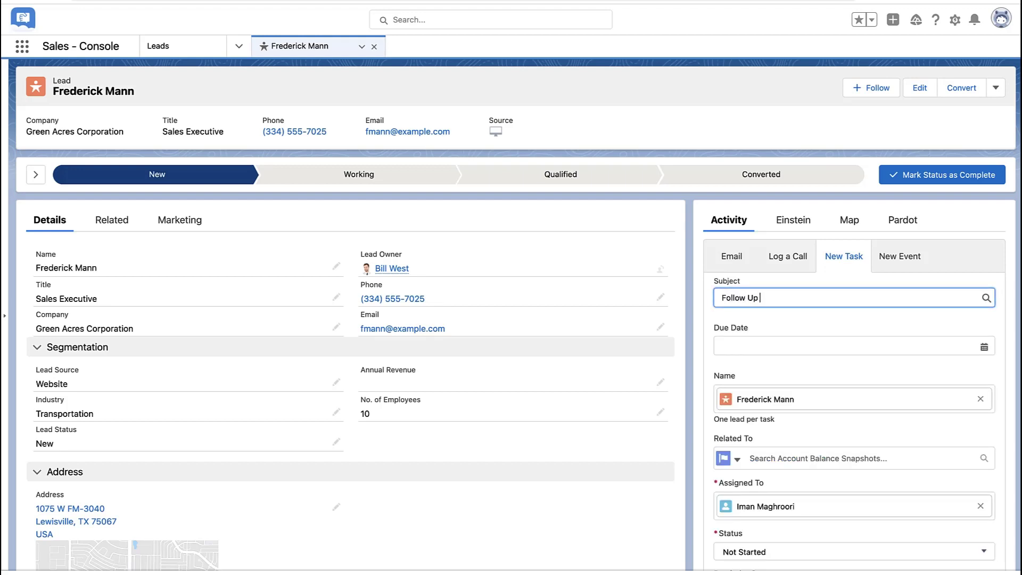
text(- A)
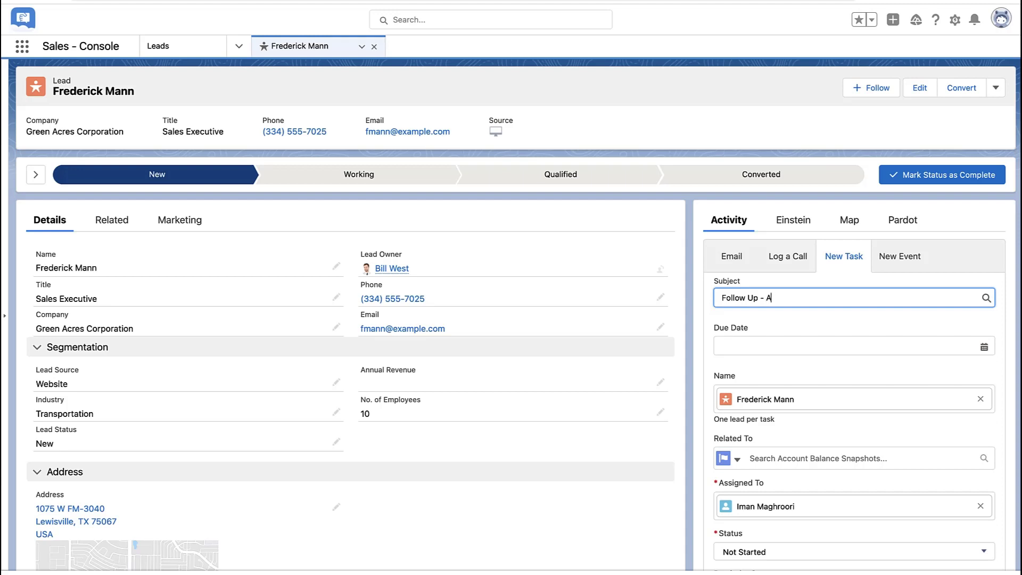
click(847, 345)
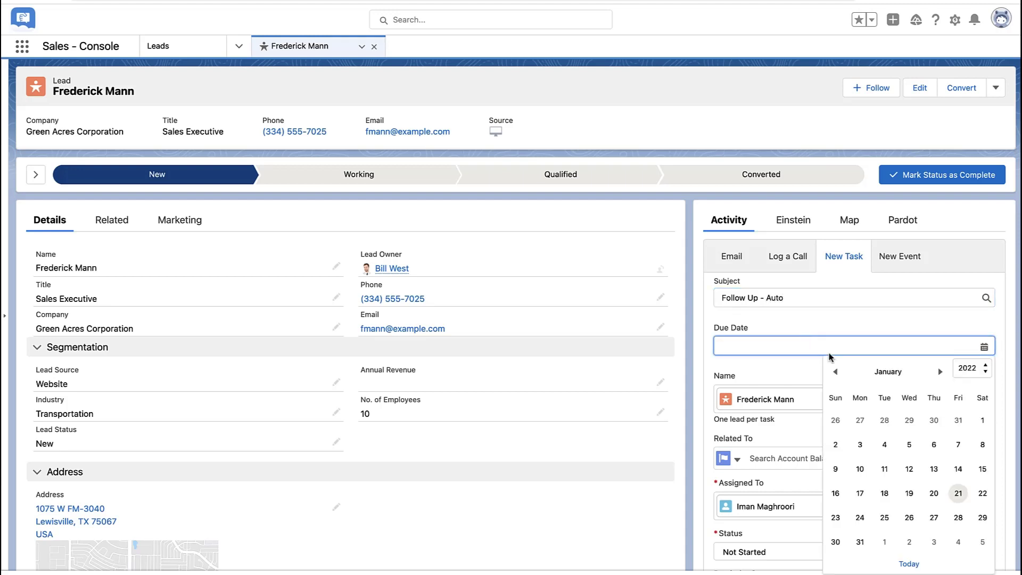
click(941, 372)
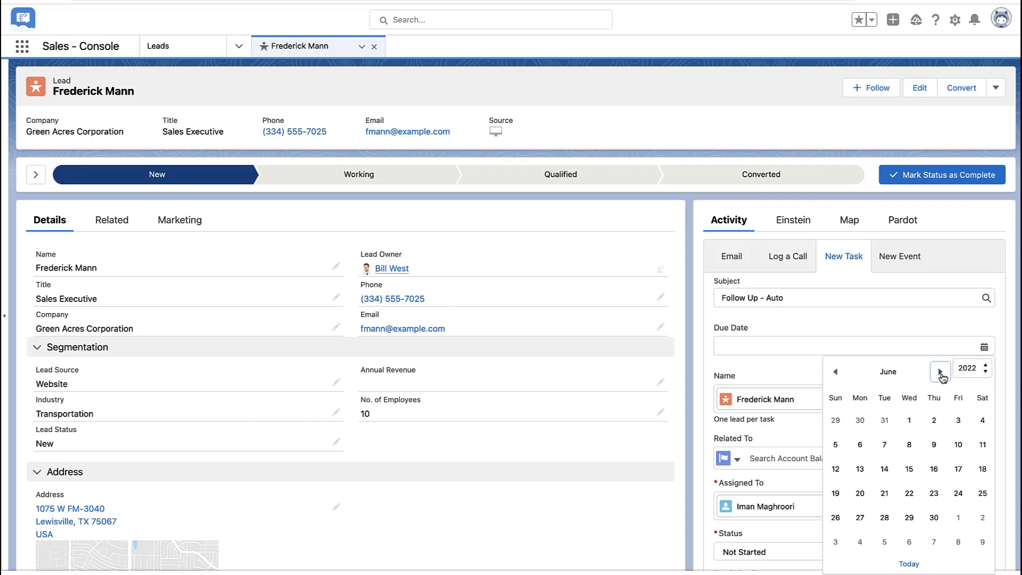
click(958, 420)
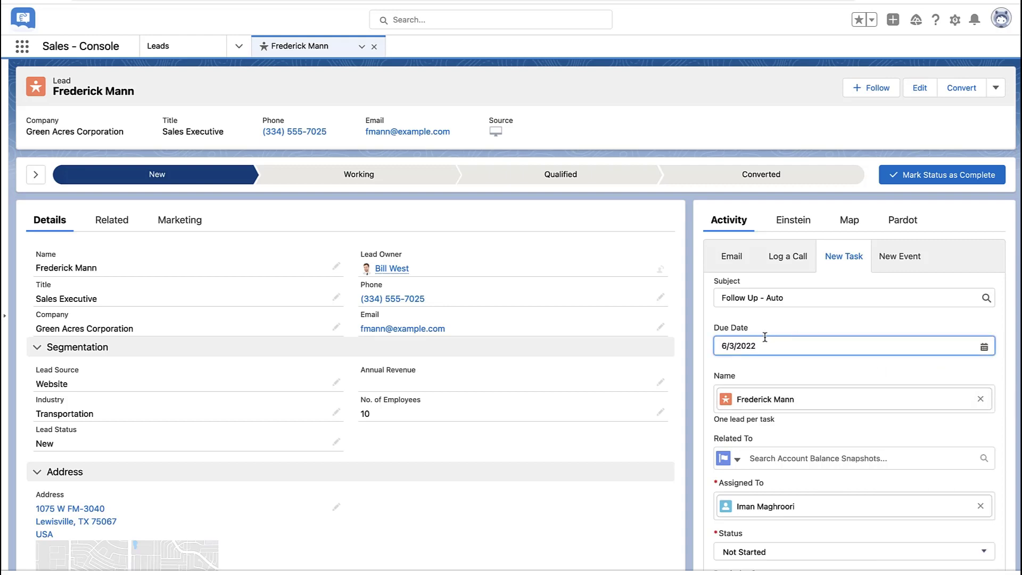
scroll(down, 3)
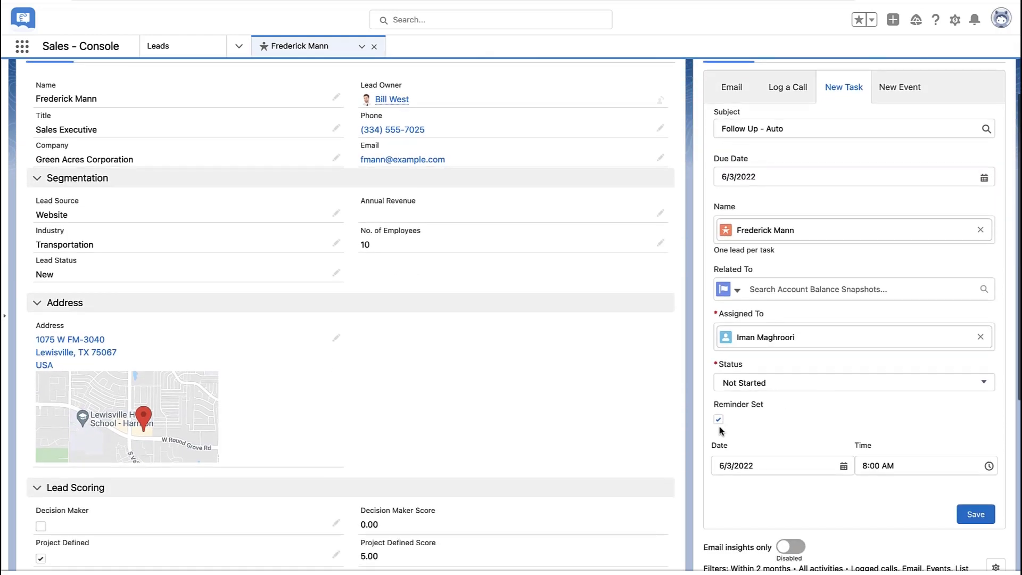
click(718, 419)
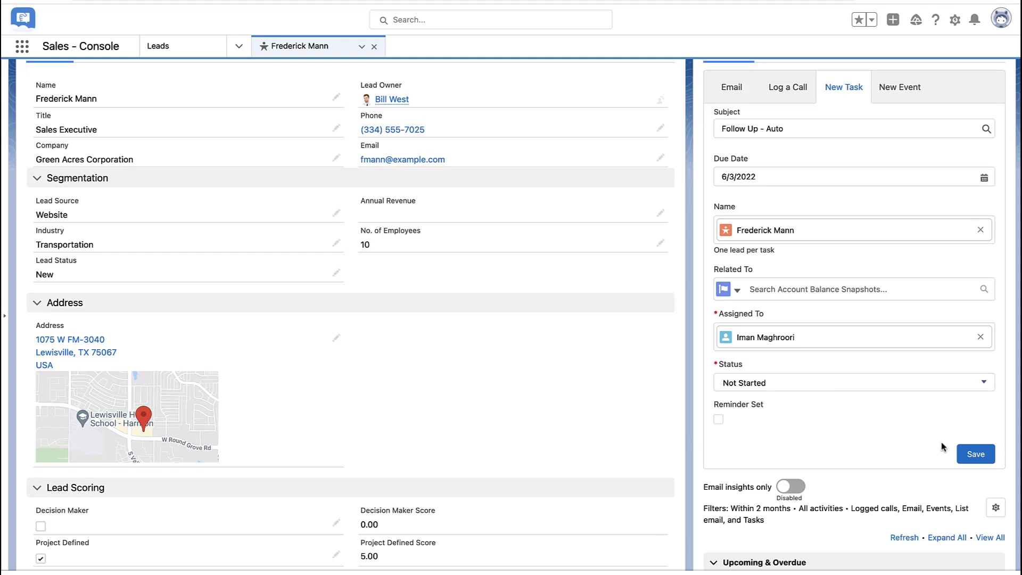
Save the Follow Up - Auto task and open its record from the success toast.
click(976, 453)
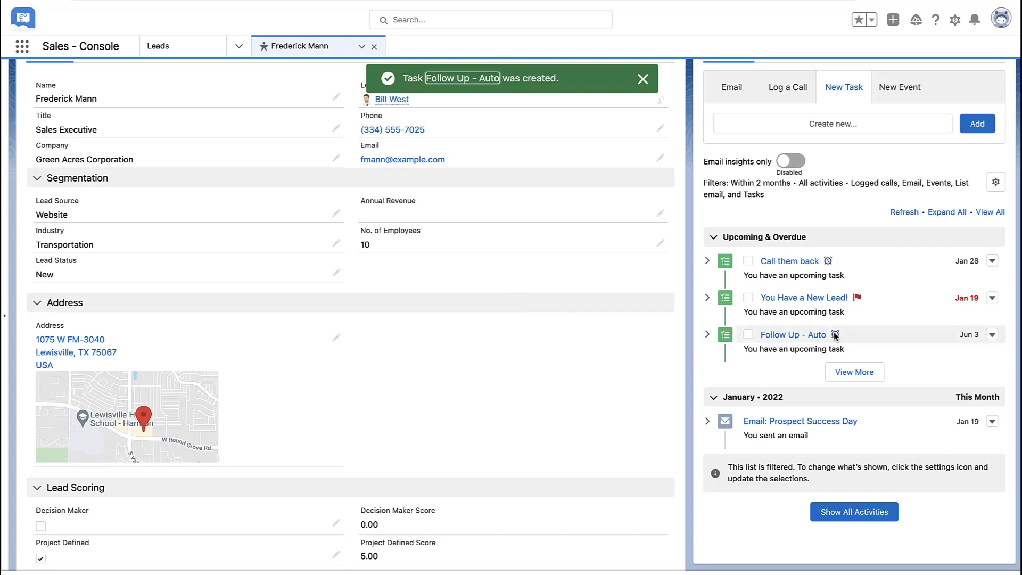
click(790, 334)
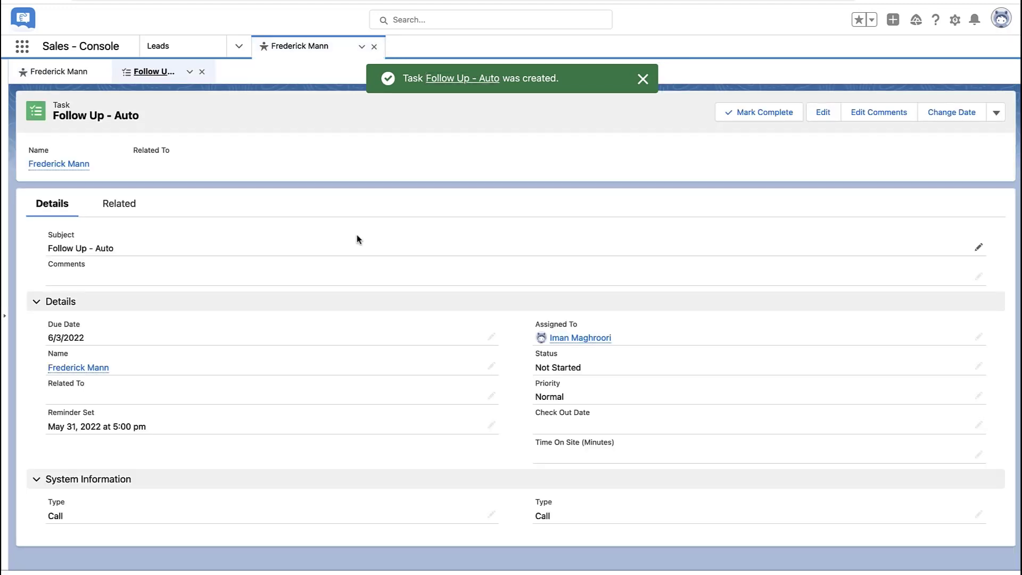